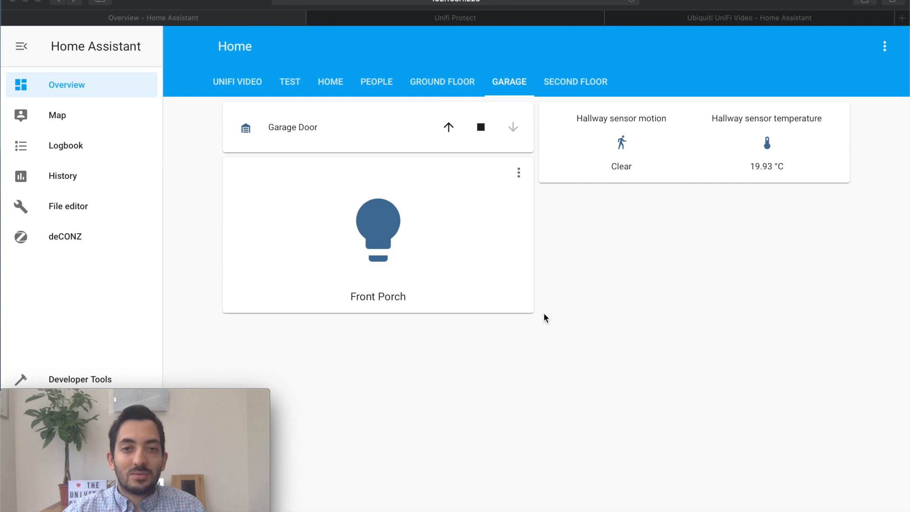
# Step: Bring up the Camera integration docs and read down through its streaming sections
pyautogui.click(749, 17)
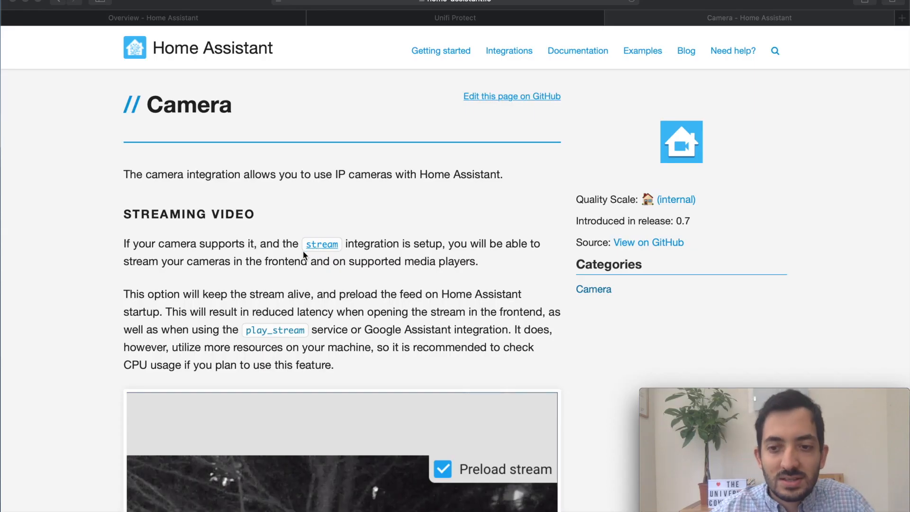
pyautogui.moveTo(124, 152)
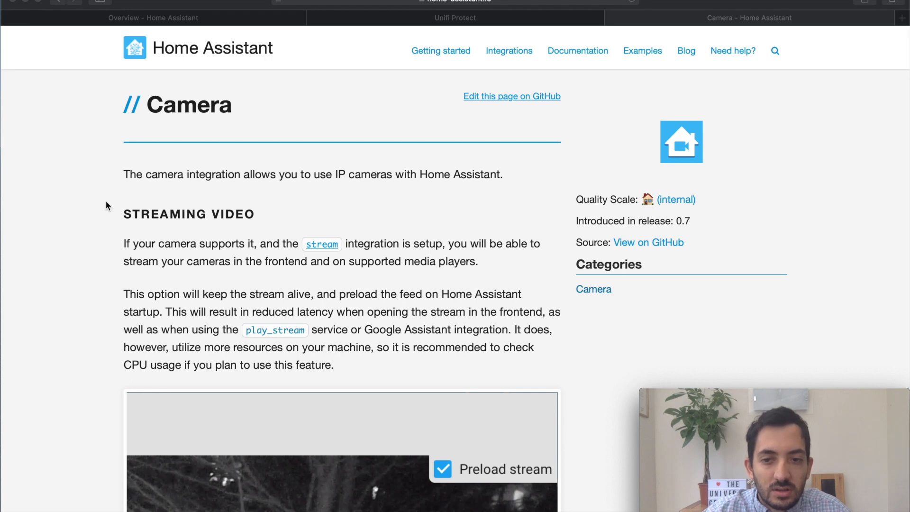
pyautogui.scroll(-3)
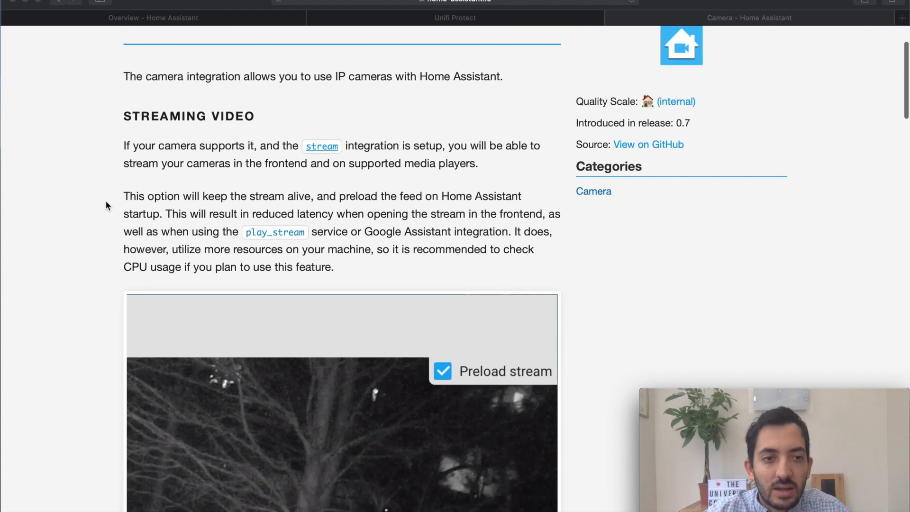
pyautogui.scroll(-3)
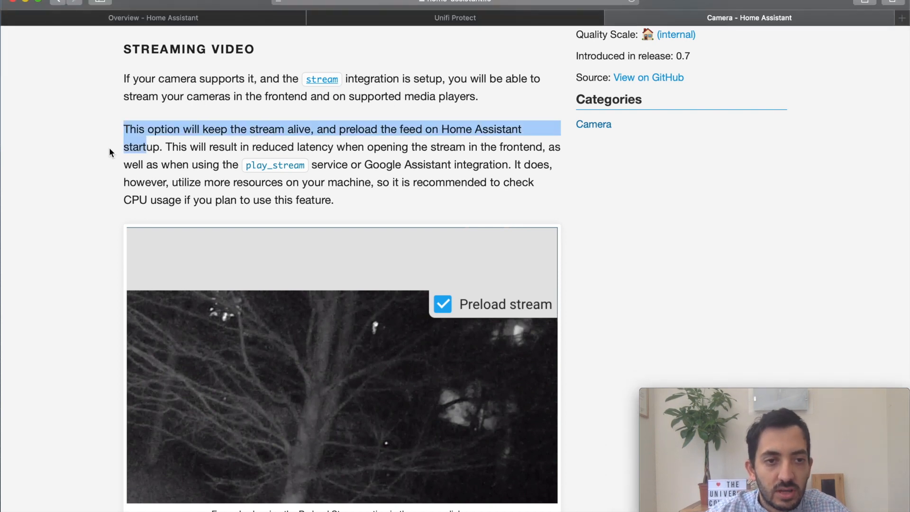
pyautogui.scroll(-3)
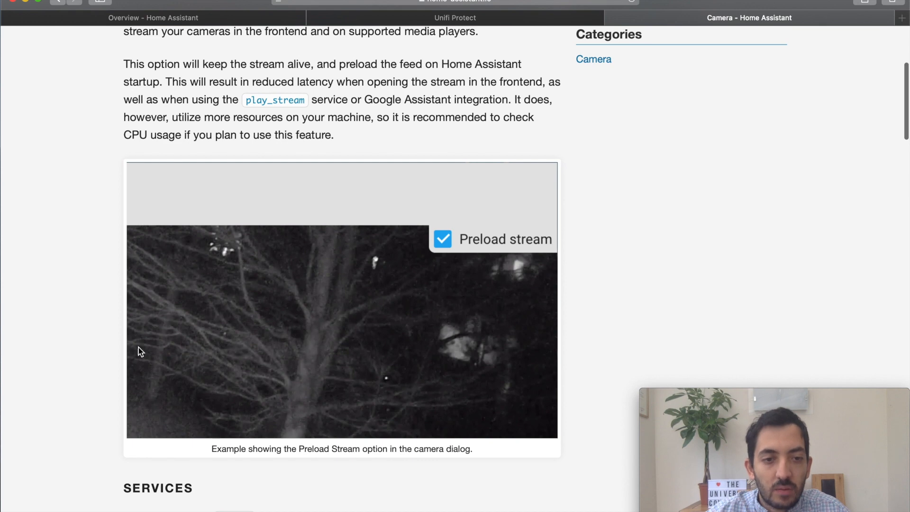
pyautogui.scroll(-3)
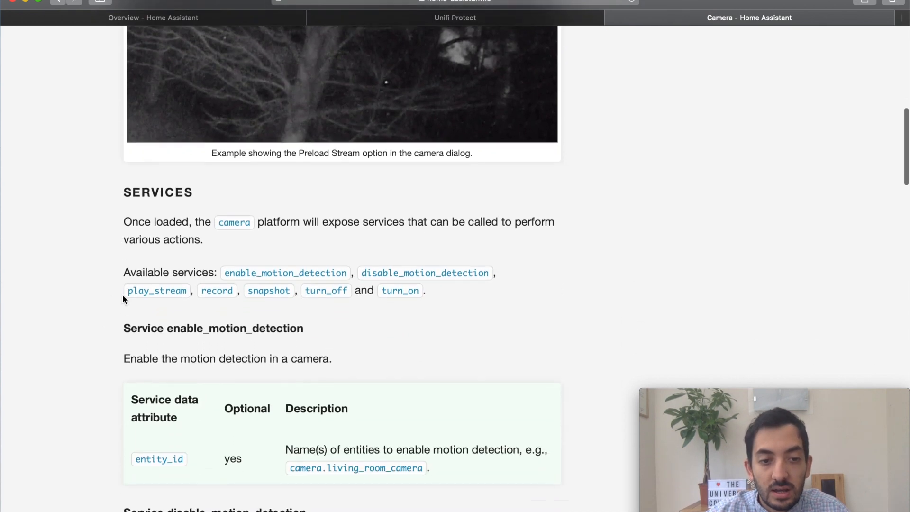
pyautogui.scroll(-3)
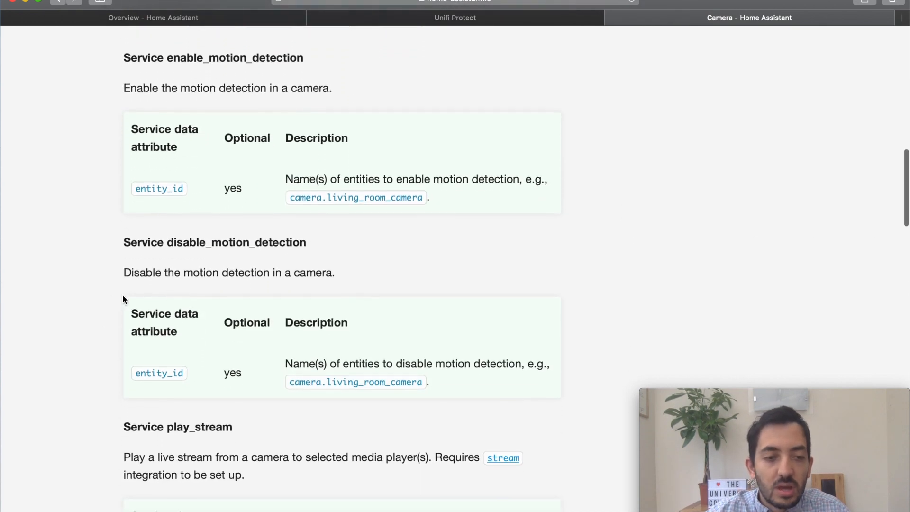
pyautogui.scroll(-3)
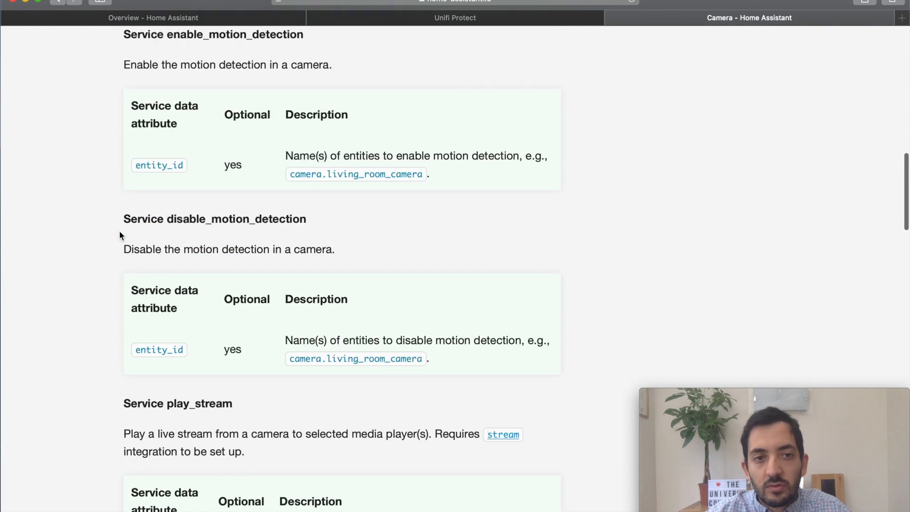
# Step: Review the services section (motion detection, play_stream, record) and return toward the top
pyautogui.scroll(3)
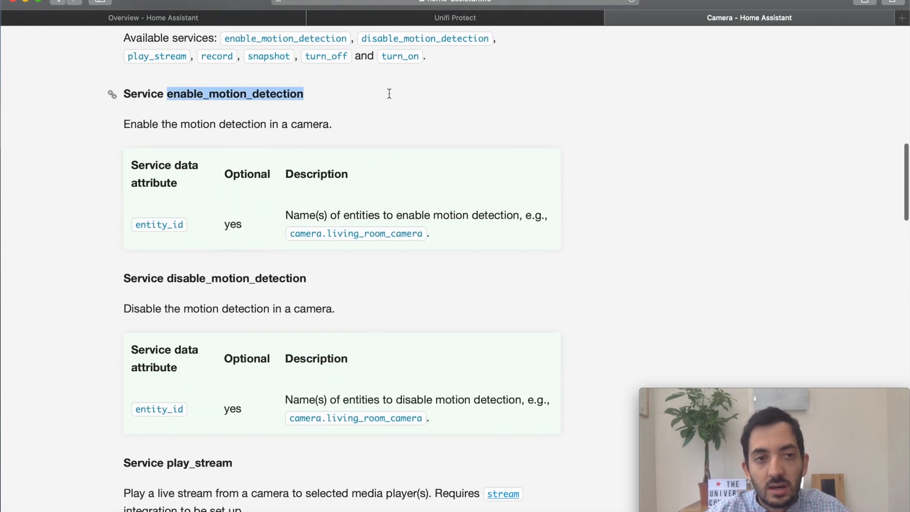
pyautogui.scroll(-3)
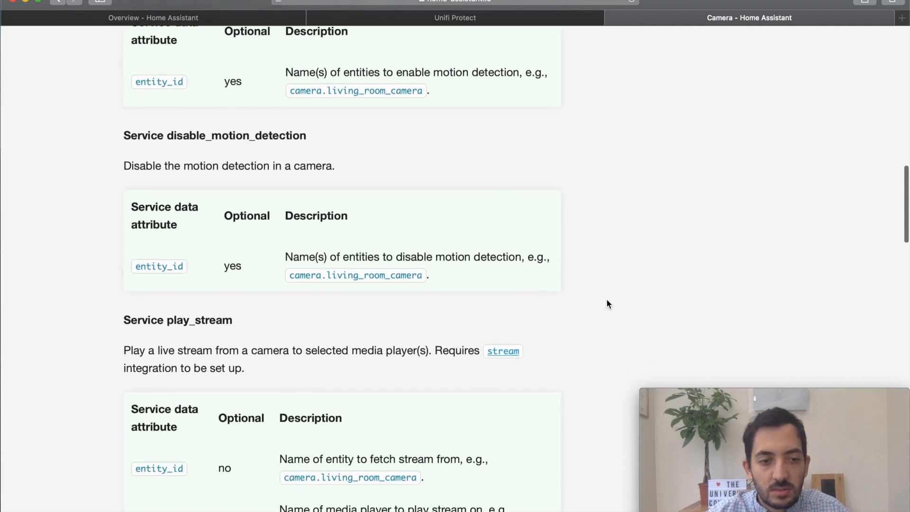
pyautogui.scroll(-3)
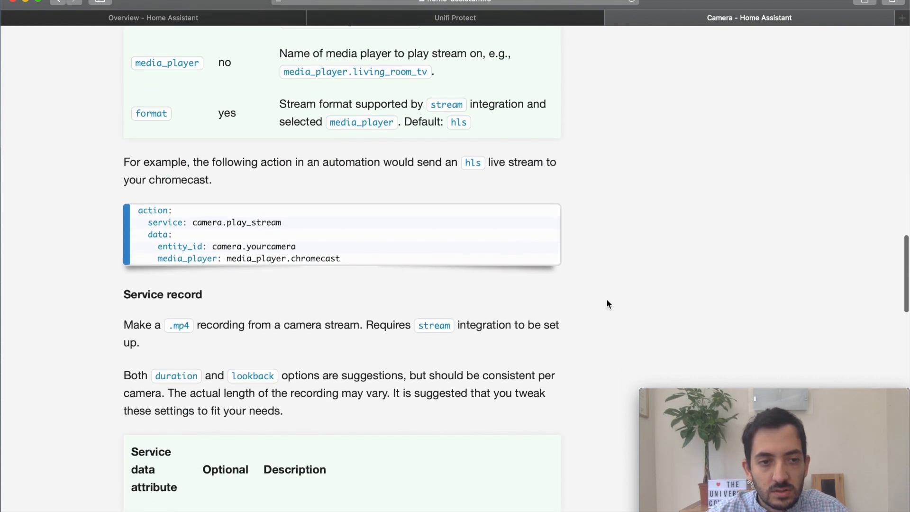
pyautogui.scroll(3)
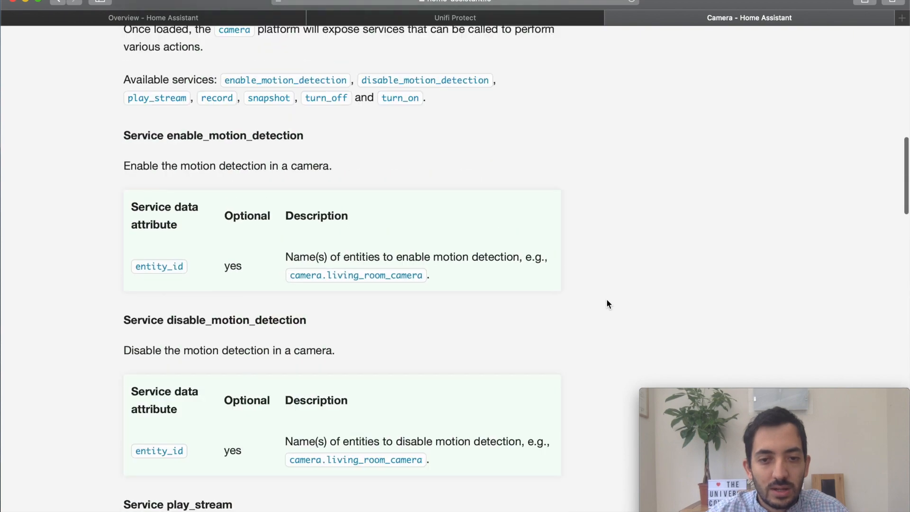
pyautogui.scroll(3)
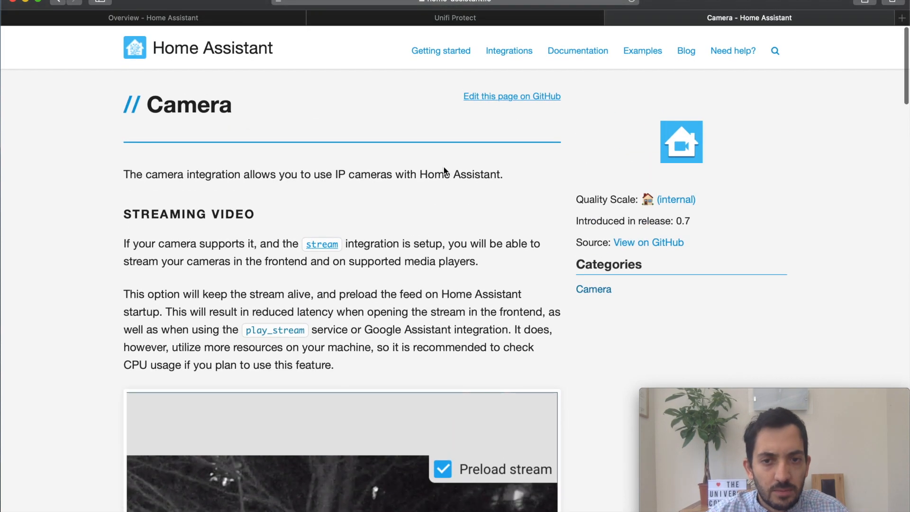
pyautogui.moveTo(598, 296)
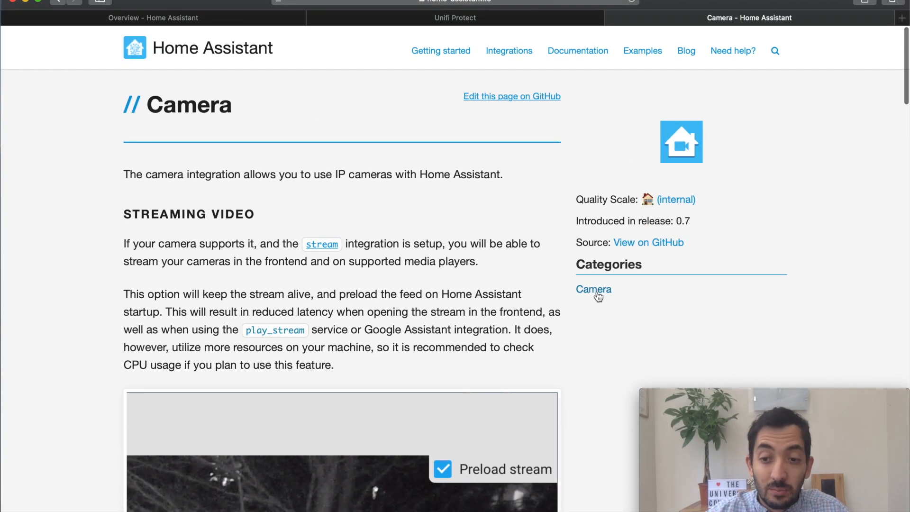
# Step: List the Camera-category integrations and browse down to Ubiquiti UniFi Video
pyautogui.click(509, 50)
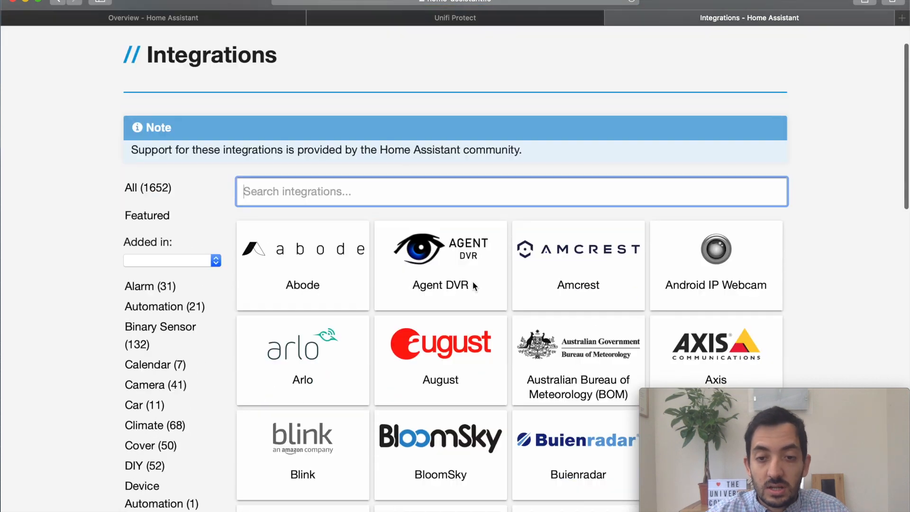
pyautogui.scroll(-3)
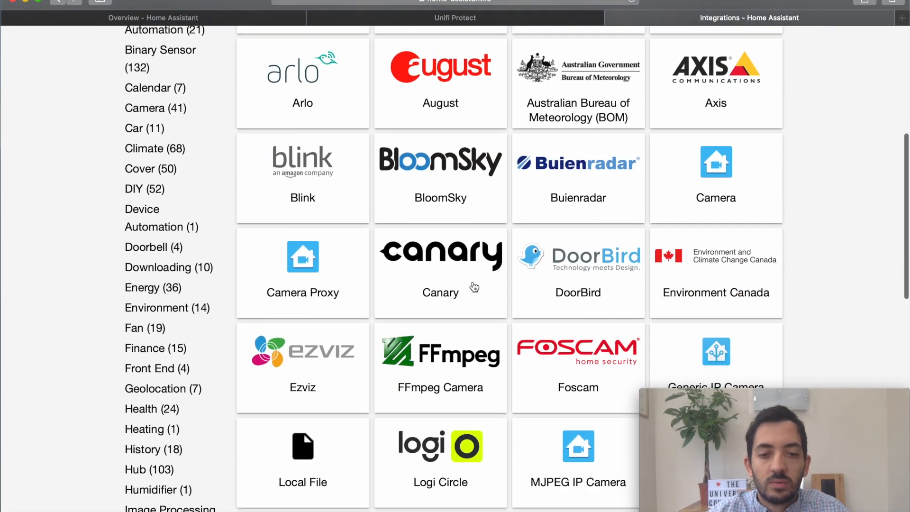
pyautogui.scroll(-3)
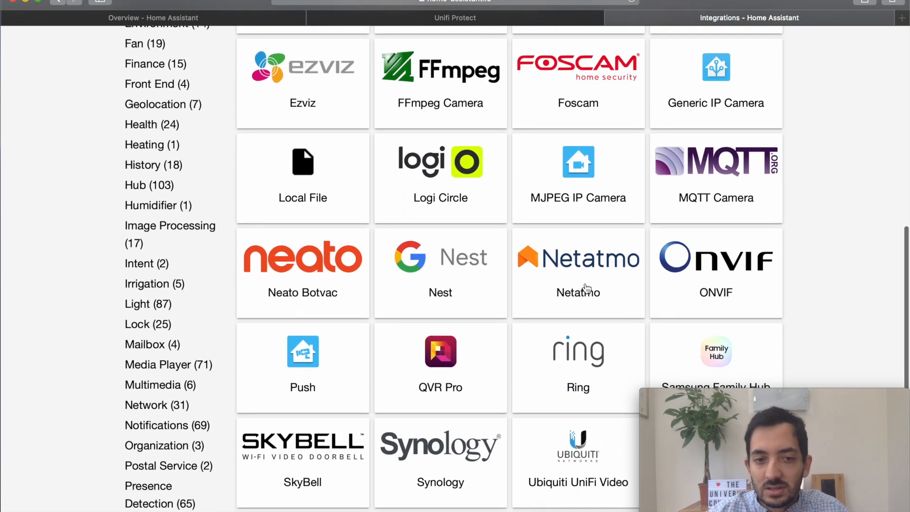
pyautogui.scroll(-3)
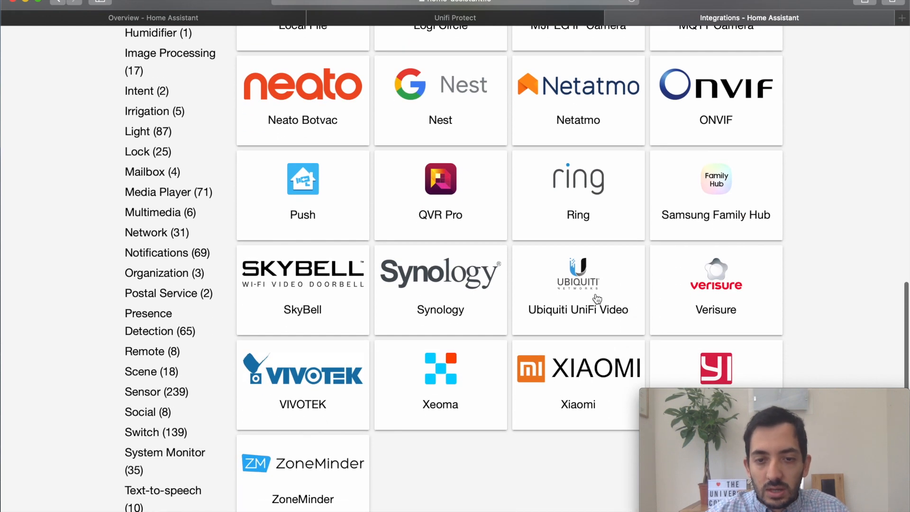
pyautogui.moveTo(622, 279)
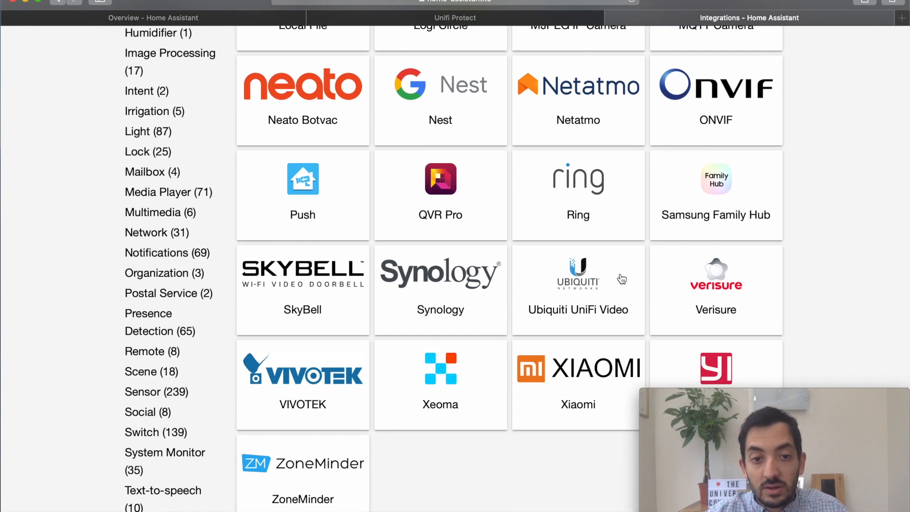
# Step: Open the Ubiquiti UniFi Video integration page and read down to its configuration variables
pyautogui.click(578, 290)
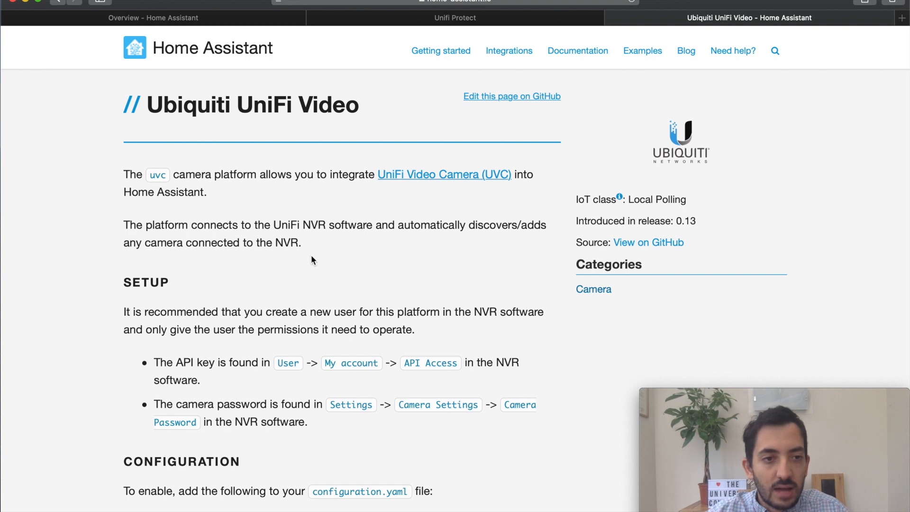
pyautogui.scroll(-3)
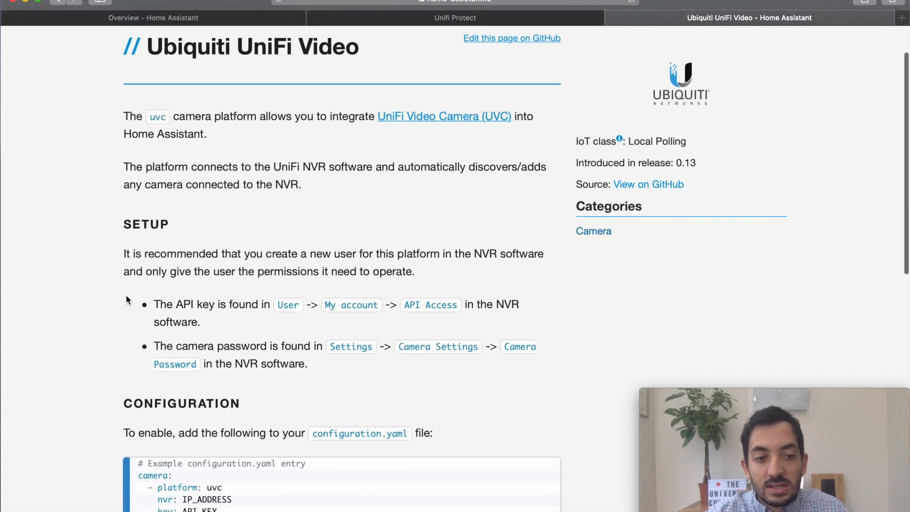
pyautogui.scroll(-3)
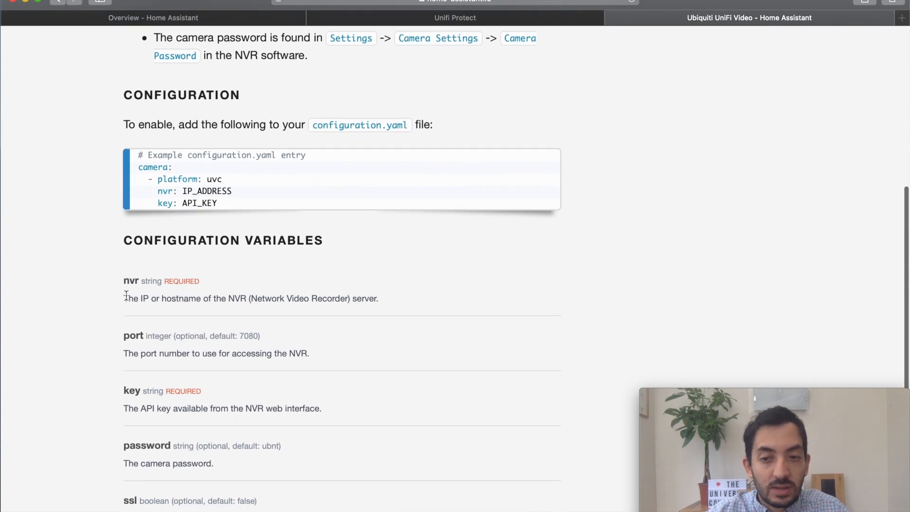
pyautogui.scroll(-3)
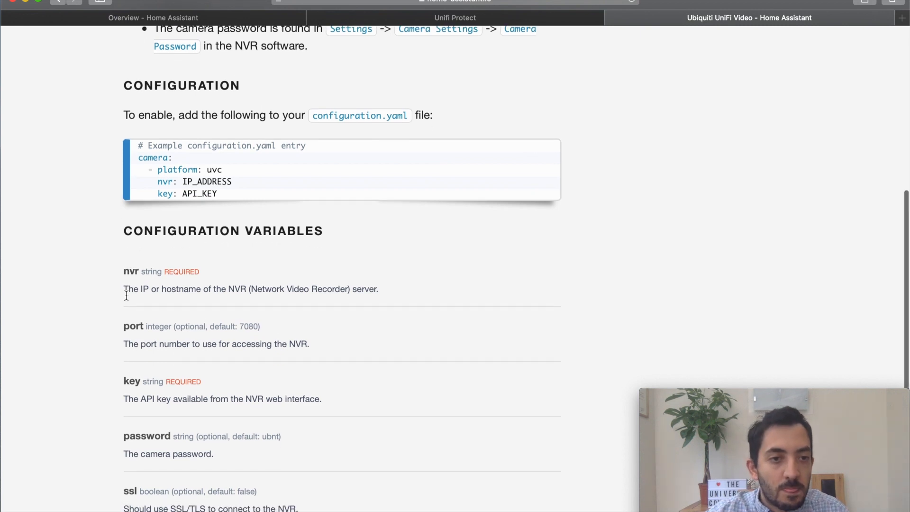
pyautogui.scroll(-3)
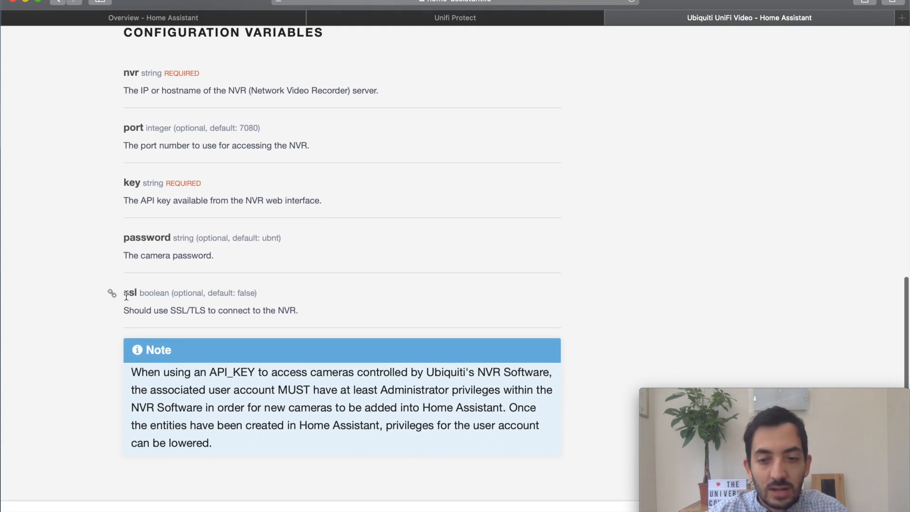
pyautogui.moveTo(145, 196)
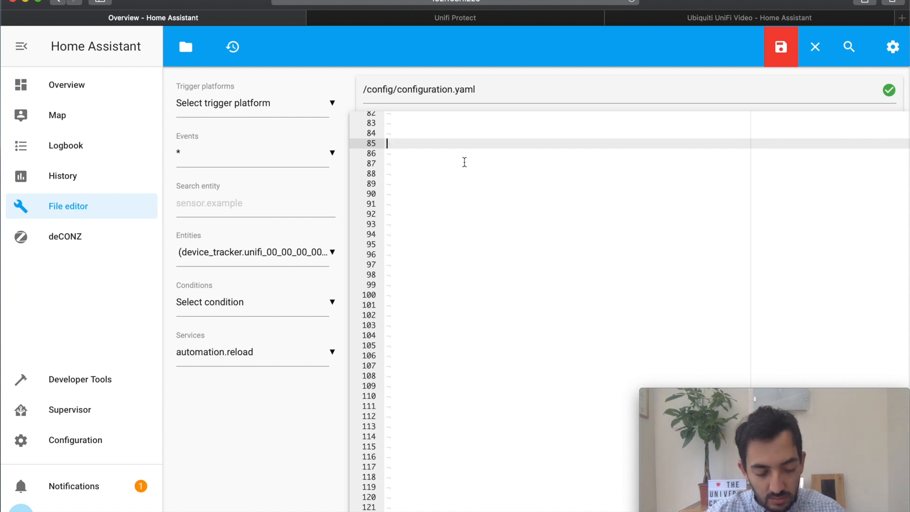
# Step: Add a camera: block with a '- platform:' generic entry in configuration.yaml
pyautogui.write('camera:')
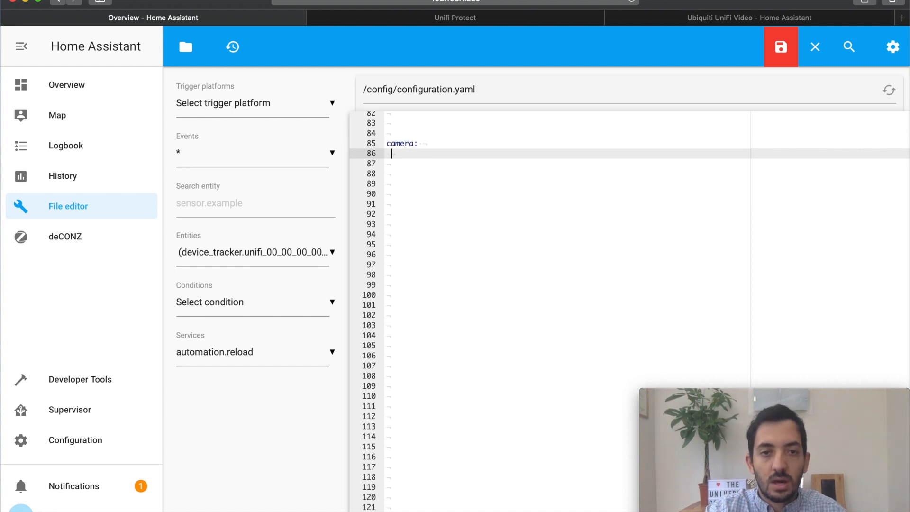
pyautogui.click(781, 47)
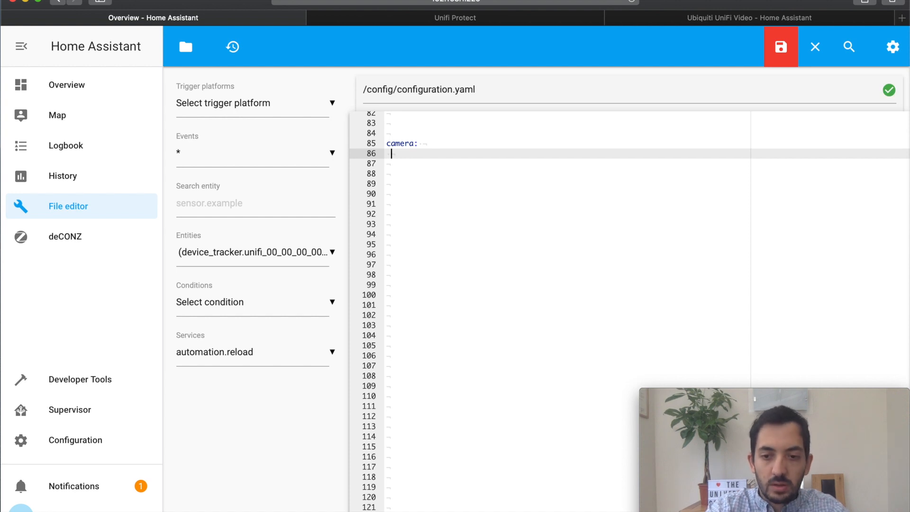
pyautogui.write('-platfo')
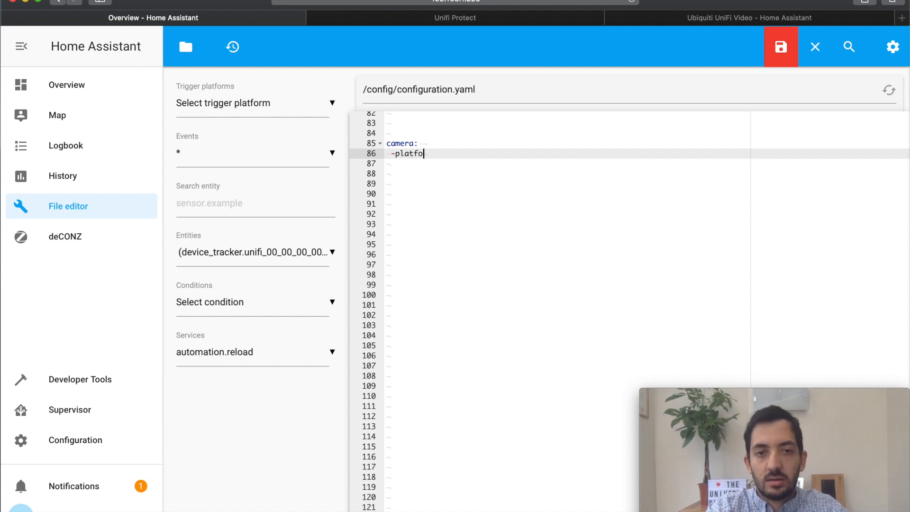
pyautogui.write('rm: generic')
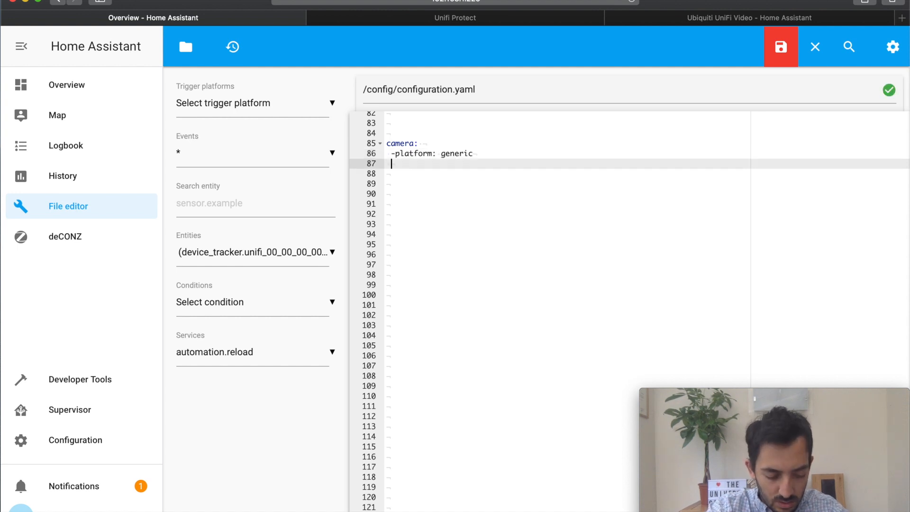
# Step: Name the generic camera entry 'UVC FLEX'
pyautogui.write('name:')
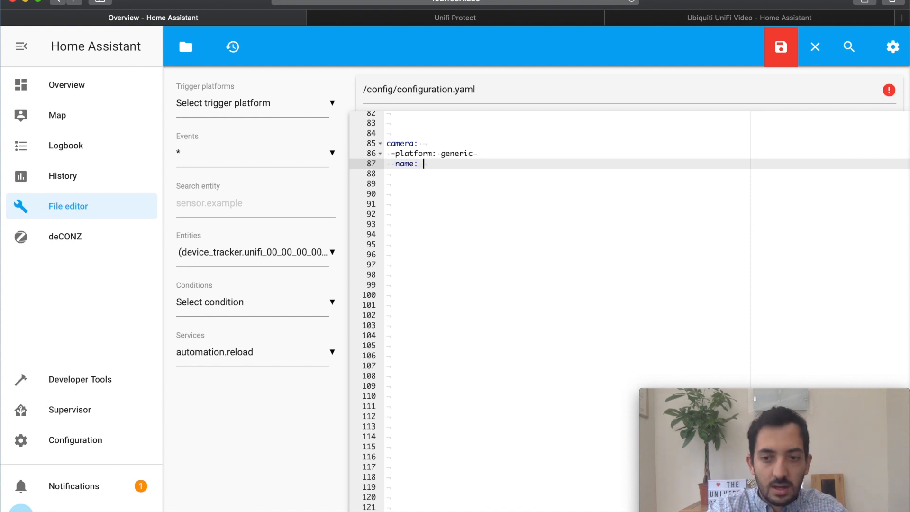
pyautogui.write('UVC')
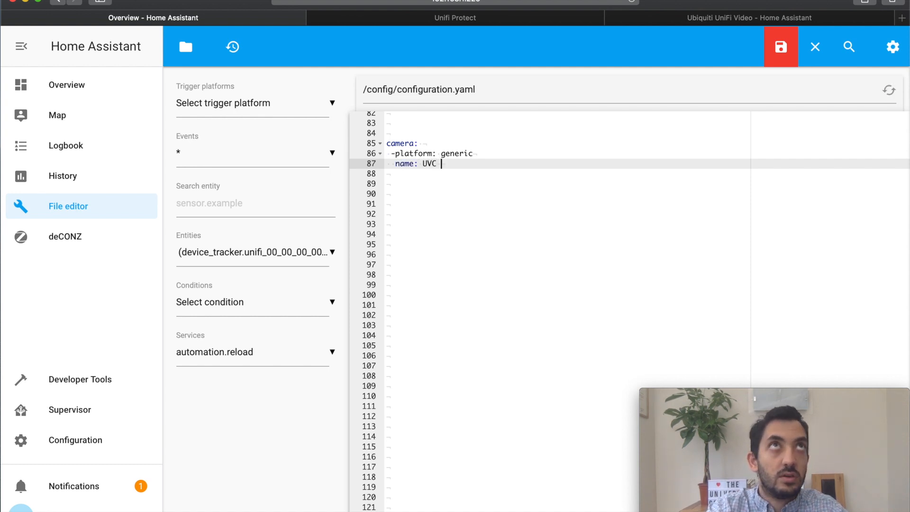
pyautogui.write('FLEX')
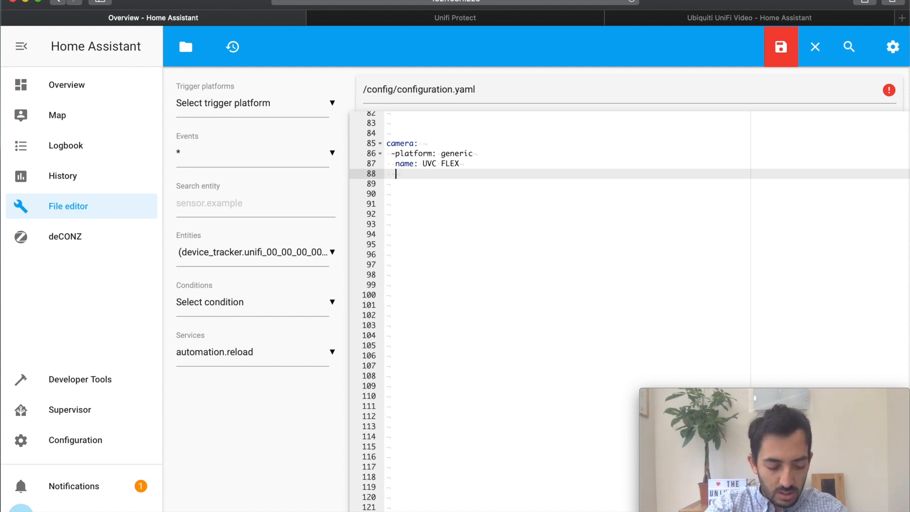
# Step: Add empty still_image_url: and stream_source: keys under the camera name
pyautogui.write('still_im')
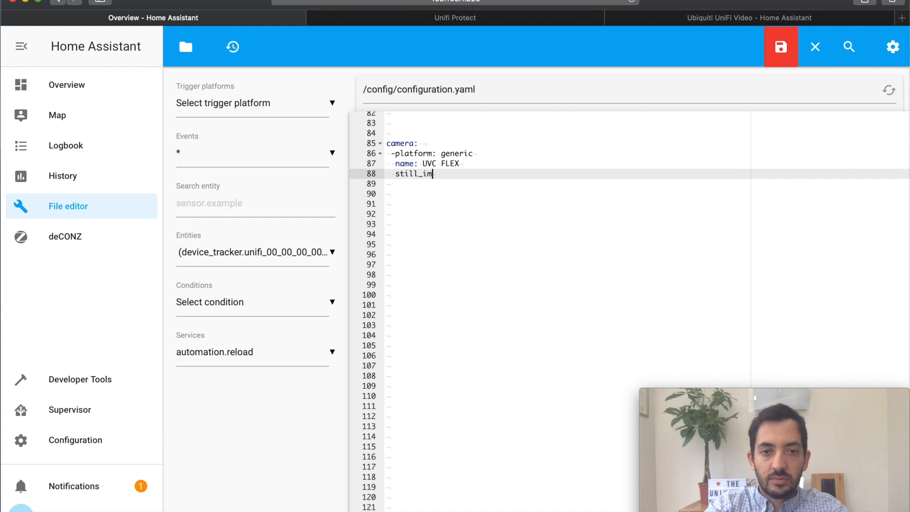
pyautogui.write('age_url:')
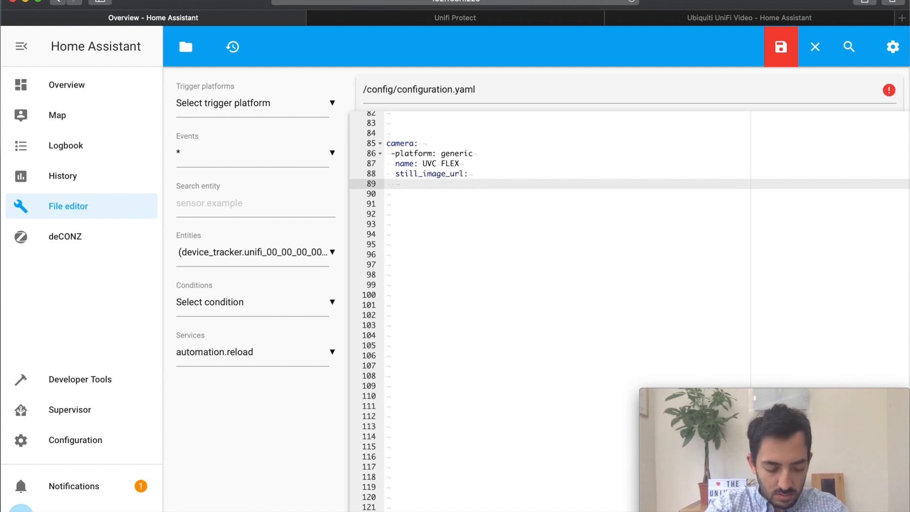
pyautogui.write('stream_source:')
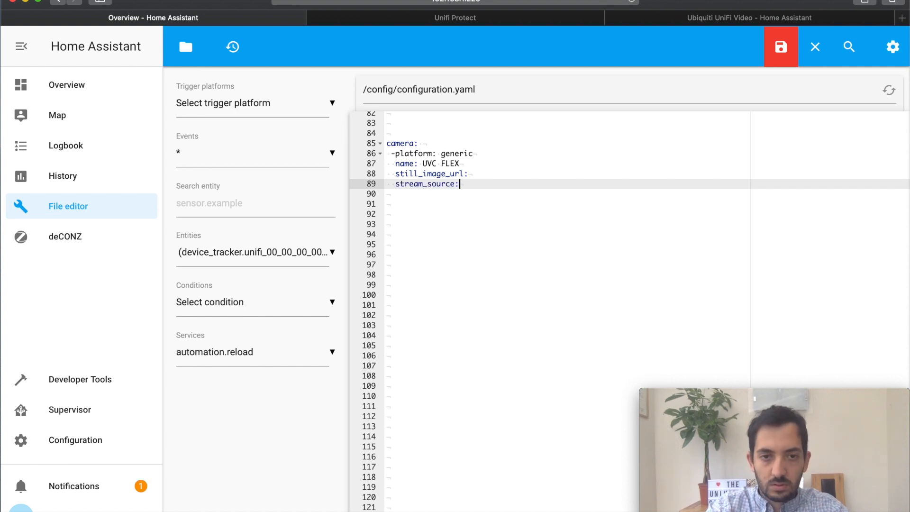
# Step: Add verify_ssl: false and place the cursor at the empty stream_source value
pyautogui.write('verify')
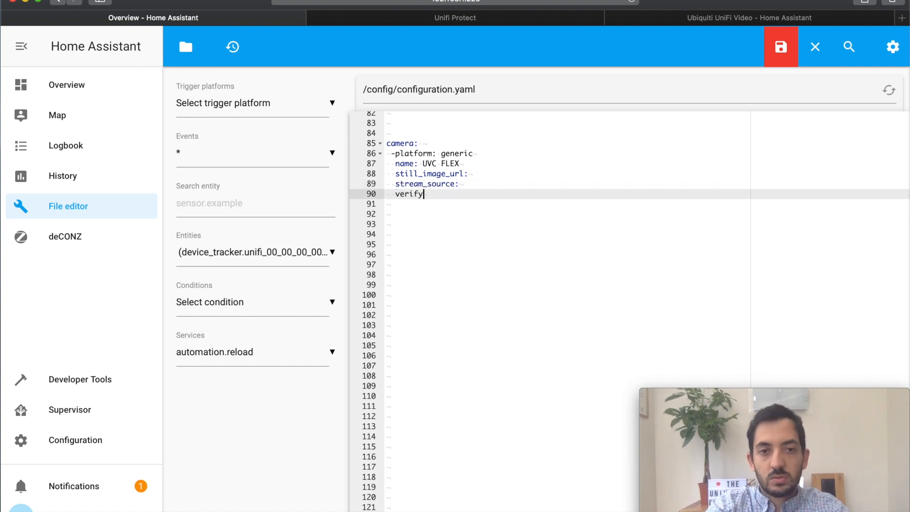
pyautogui.write('_sll')
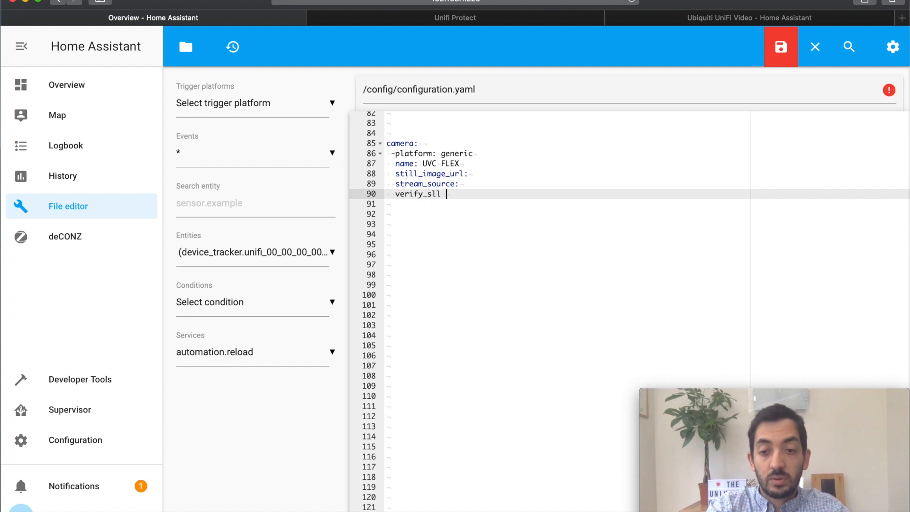
pyautogui.press('Backspace')
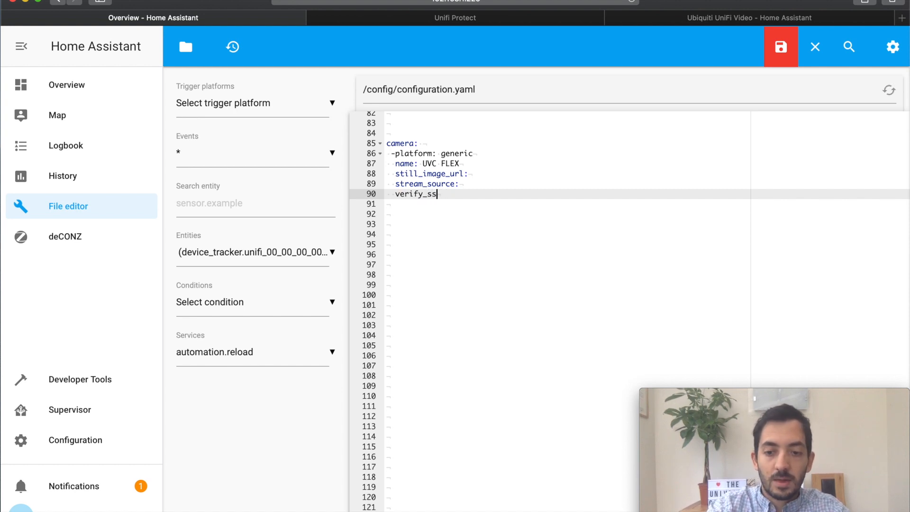
pyautogui.write('l:')
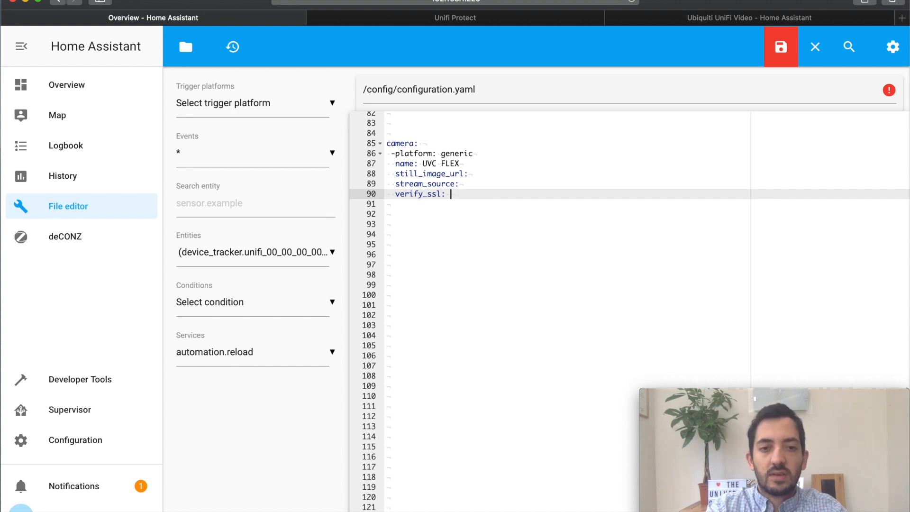
pyautogui.write('false')
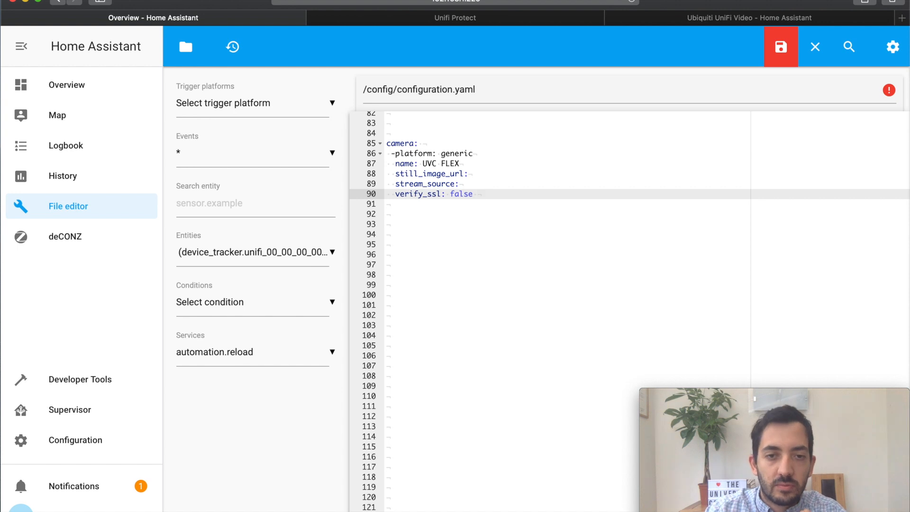
pyautogui.click(471, 173)
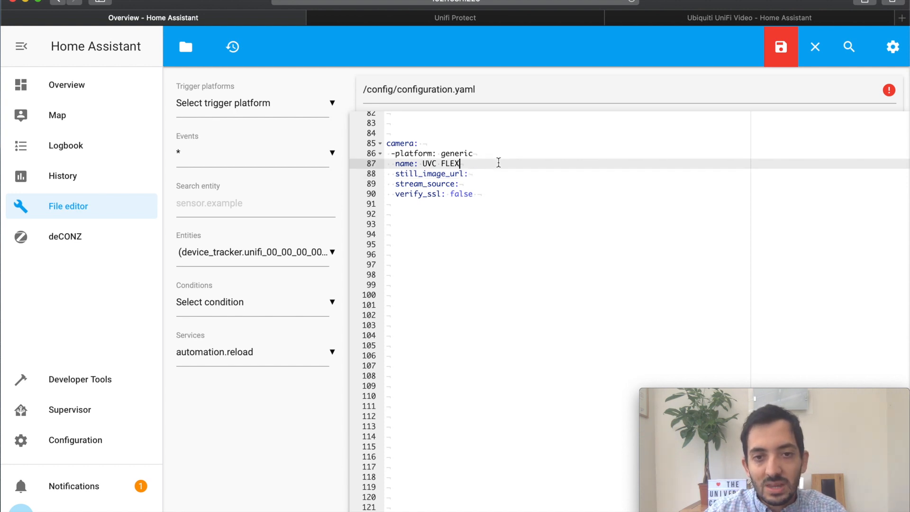
pyautogui.click(461, 183)
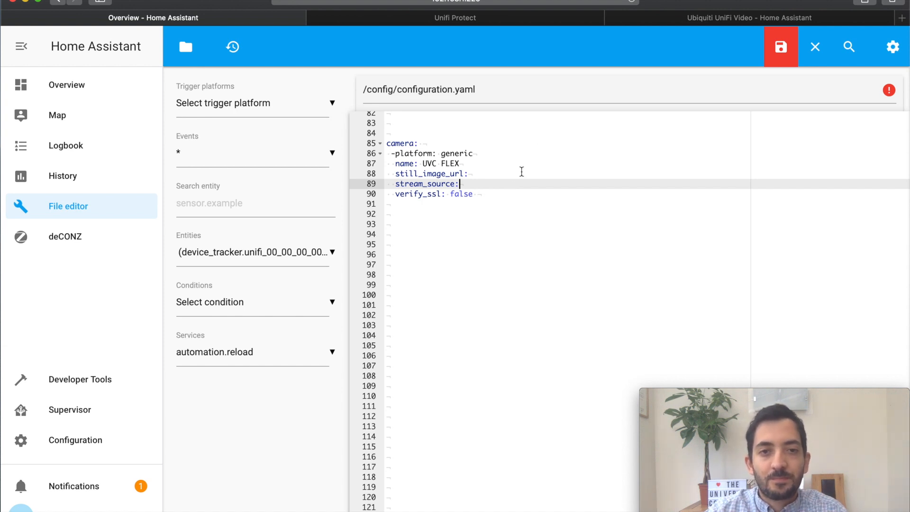
# Step: Show the UVC G3 Flex details panel with live preview in UniFi Protect's camera list
pyautogui.click(455, 17)
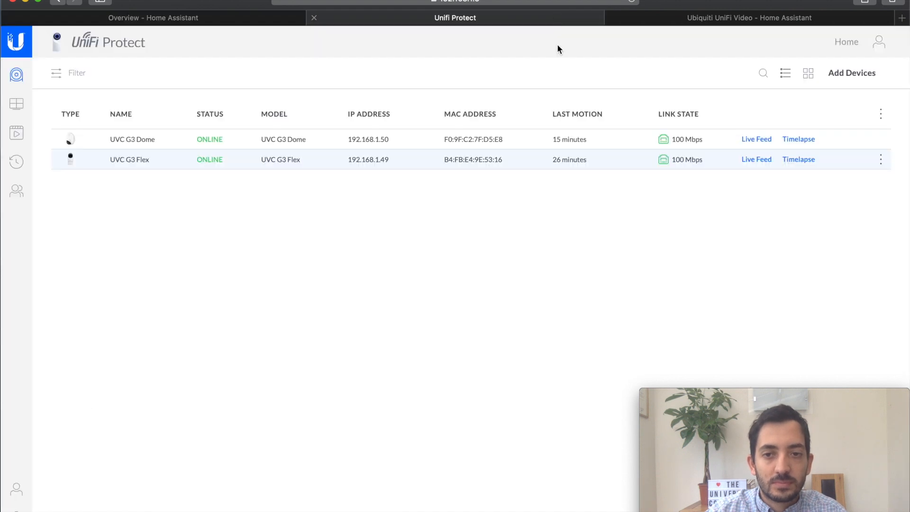
pyautogui.moveTo(170, 180)
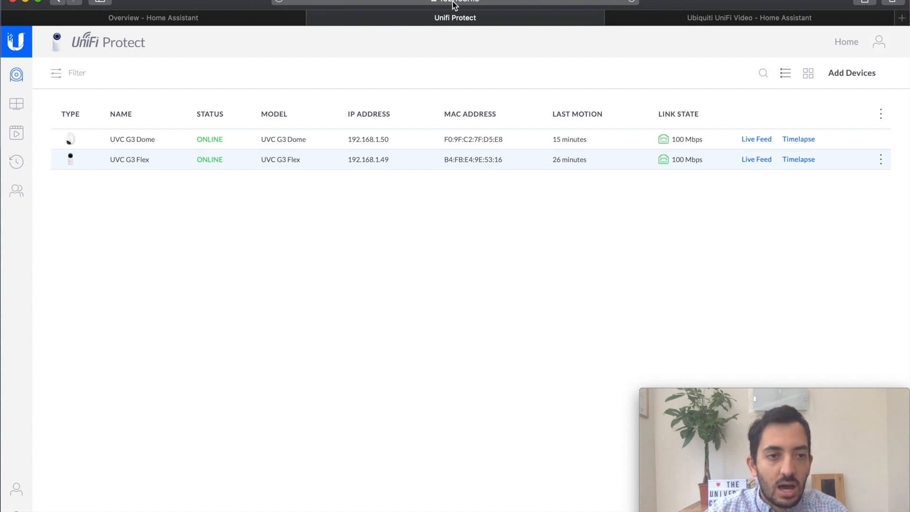
pyautogui.moveTo(66, 486)
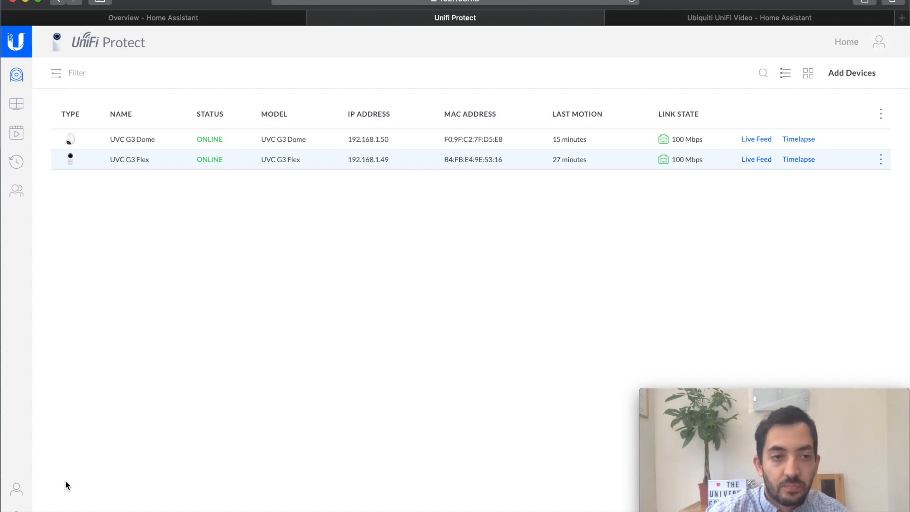
pyautogui.moveTo(333, 157)
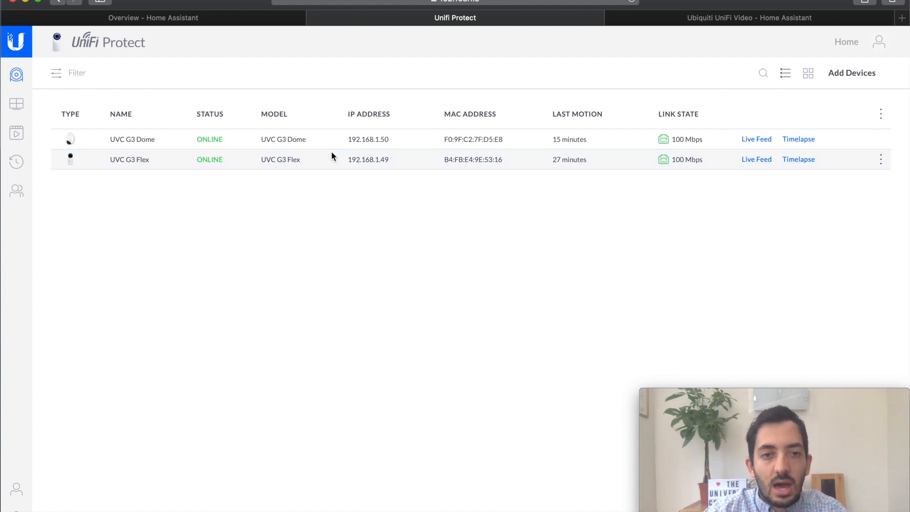
pyautogui.moveTo(375, 180)
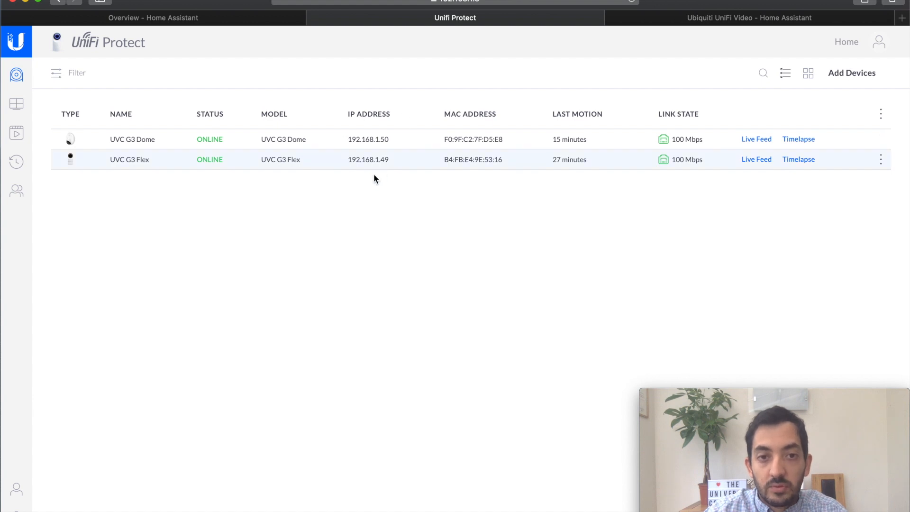
pyautogui.moveTo(319, 164)
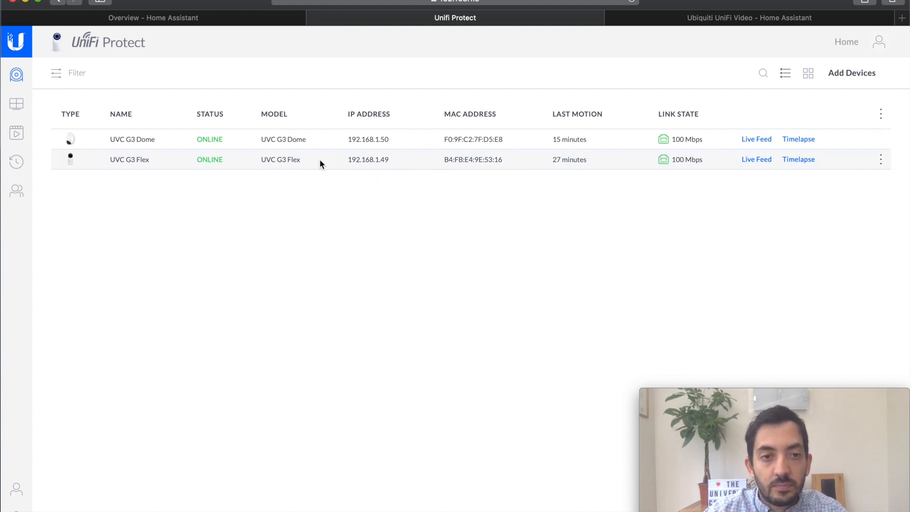
pyautogui.click(129, 159)
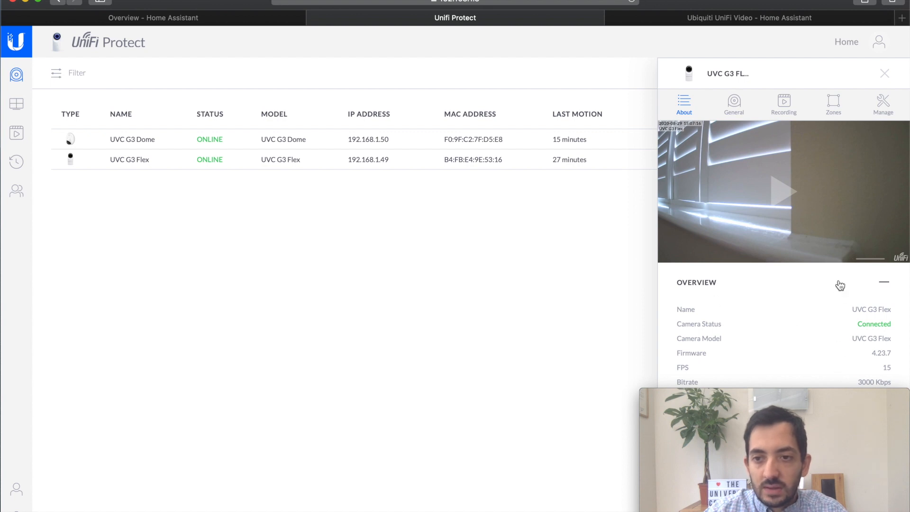
pyautogui.moveTo(791, 90)
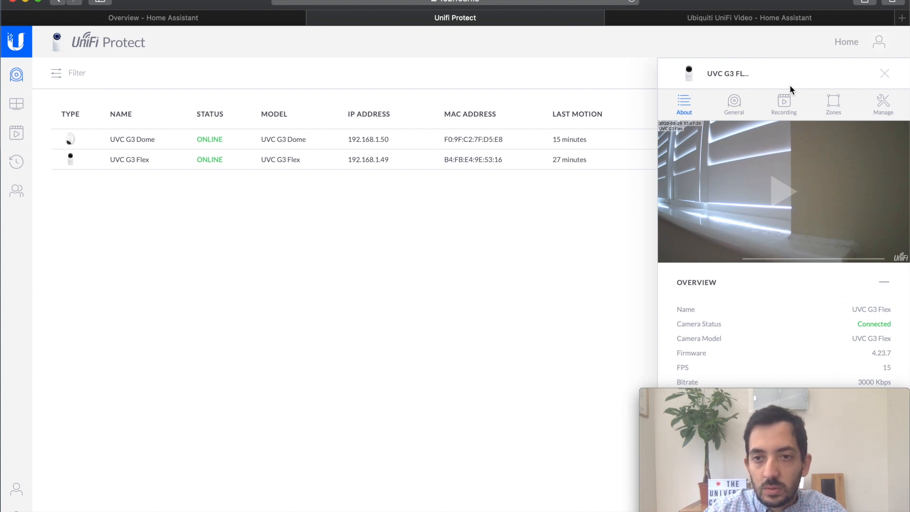
pyautogui.moveTo(876, 112)
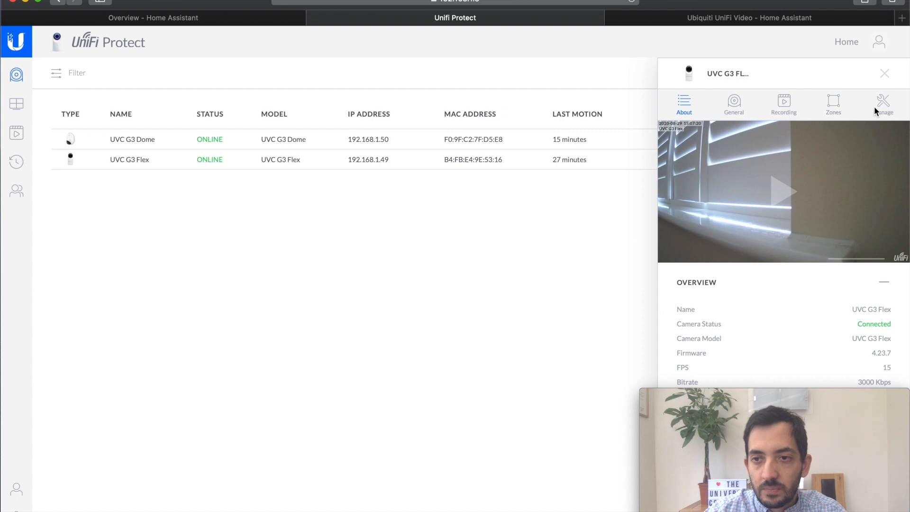
# Step: Enable the High (1920x1080) RTSP stream under Manage, then return to configuration.yaml
pyautogui.click(883, 104)
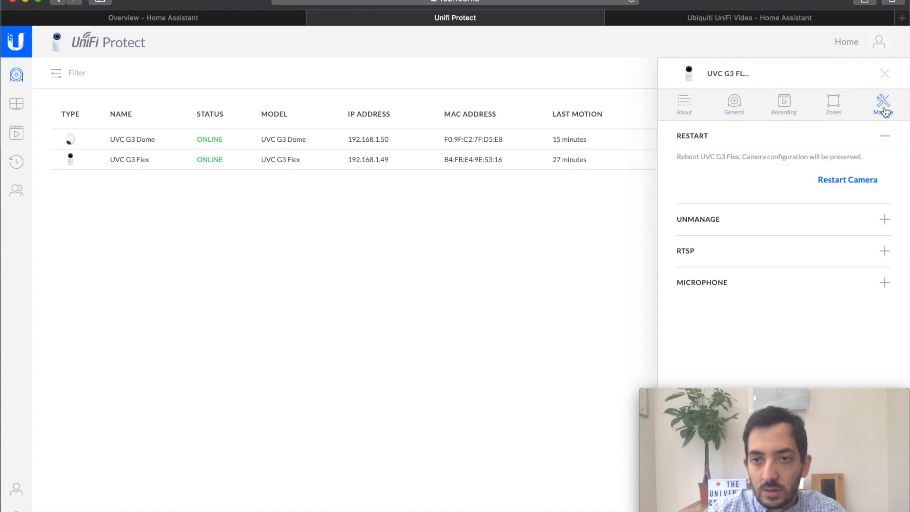
pyautogui.moveTo(686, 251)
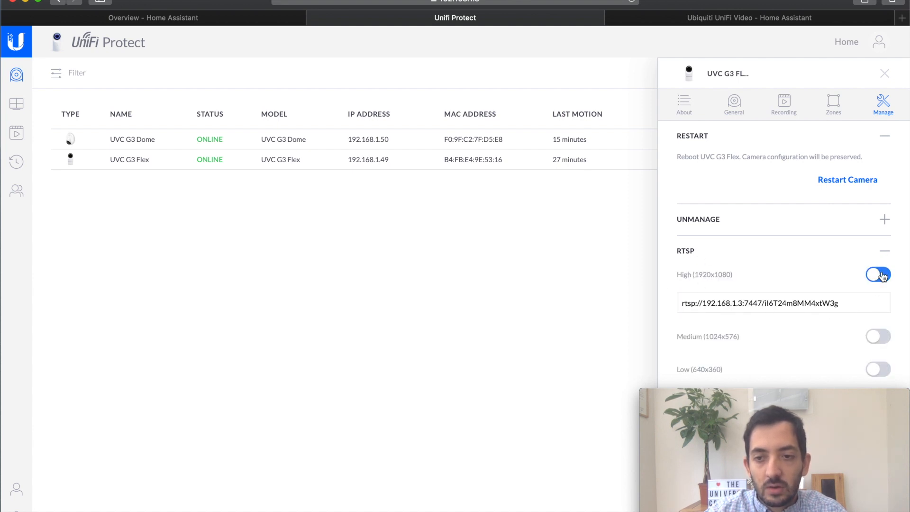
pyautogui.click(878, 275)
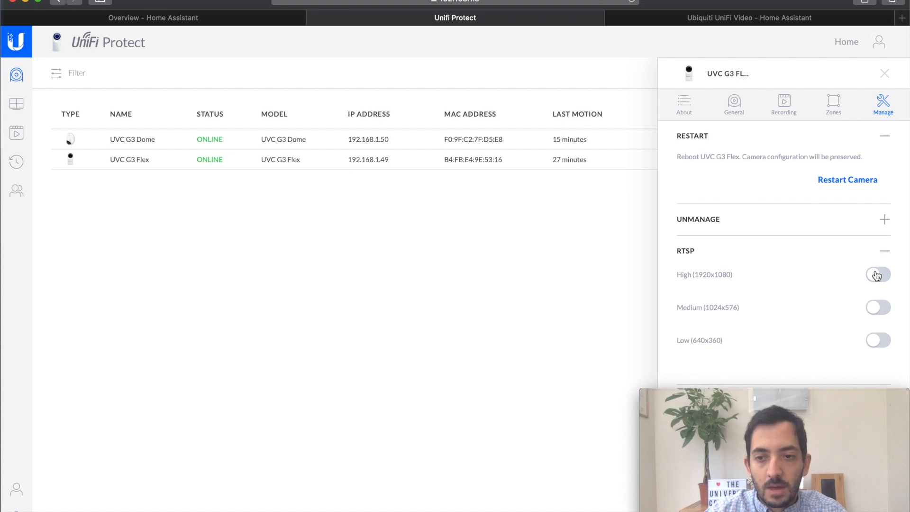
pyautogui.click(878, 275)
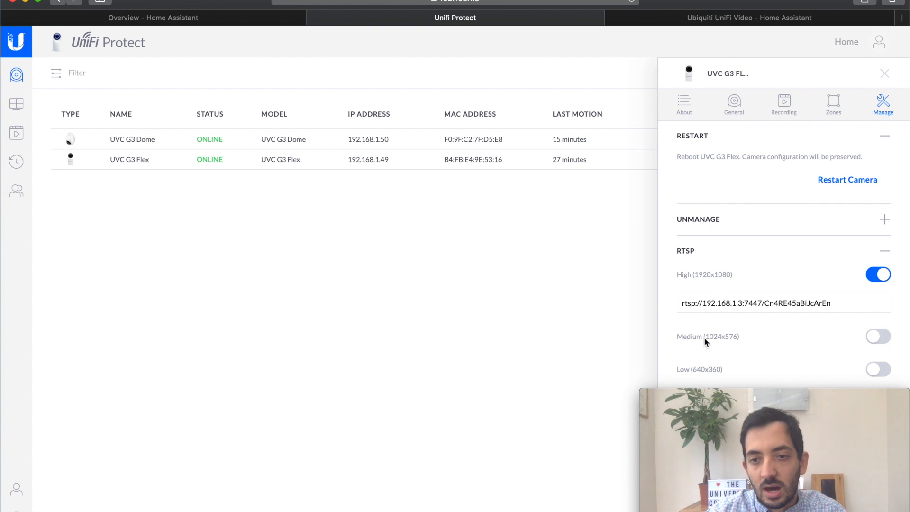
pyautogui.moveTo(854, 308)
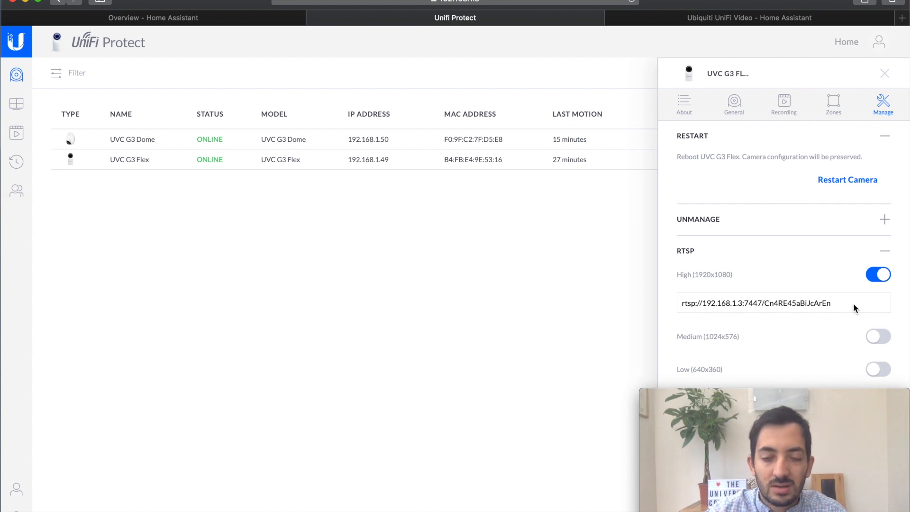
pyautogui.moveTo(682, 309)
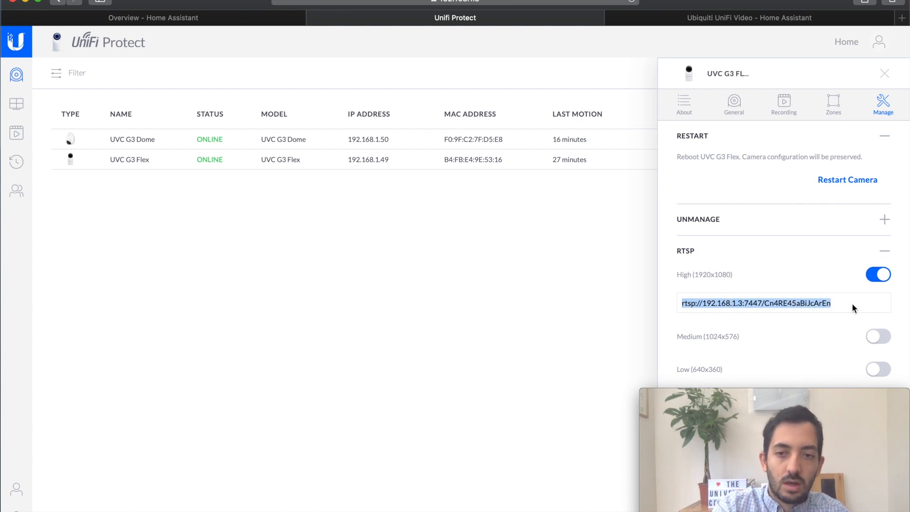
pyautogui.moveTo(578, 291)
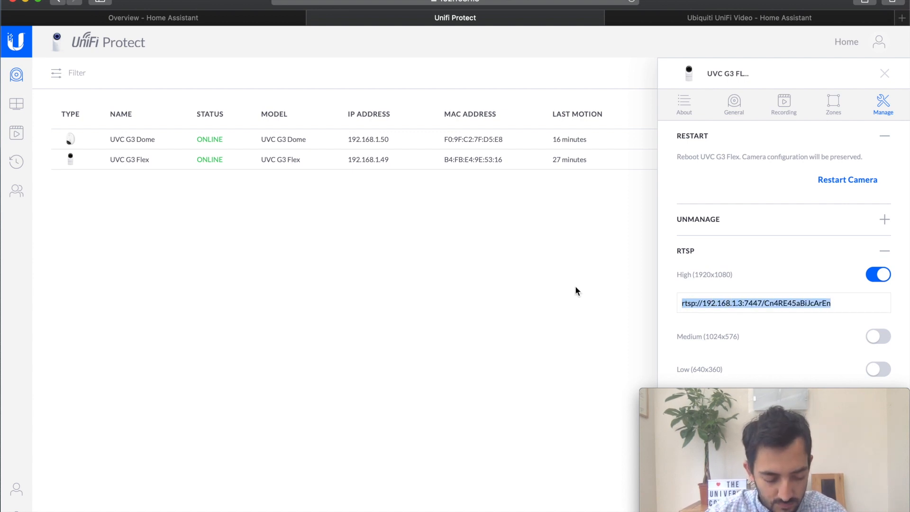
pyautogui.moveTo(432, 192)
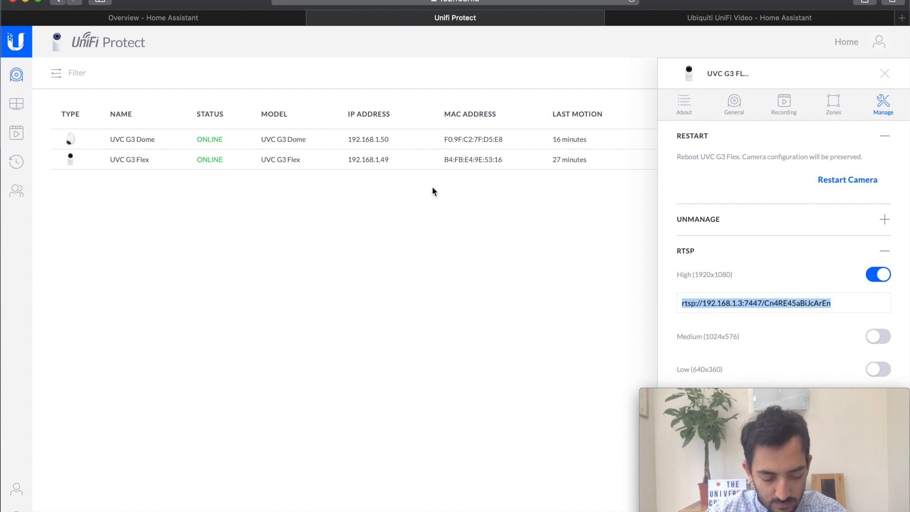
pyautogui.click(153, 17)
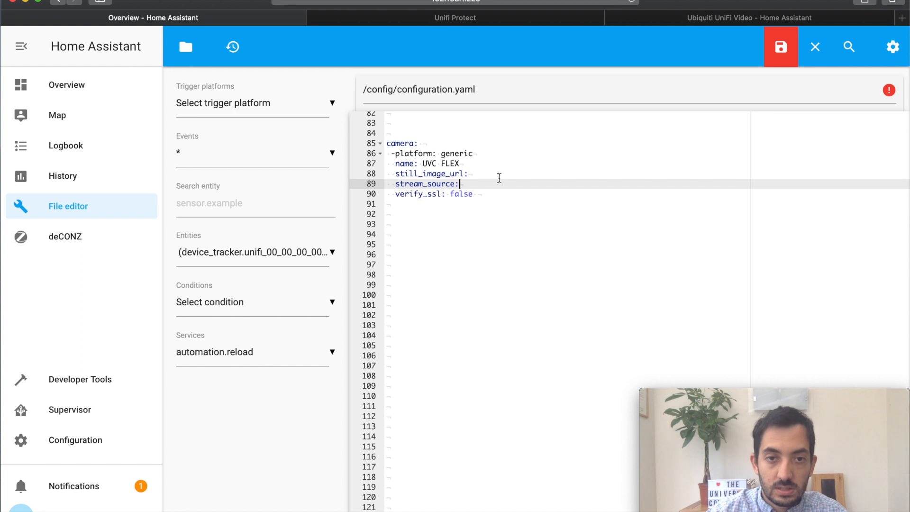
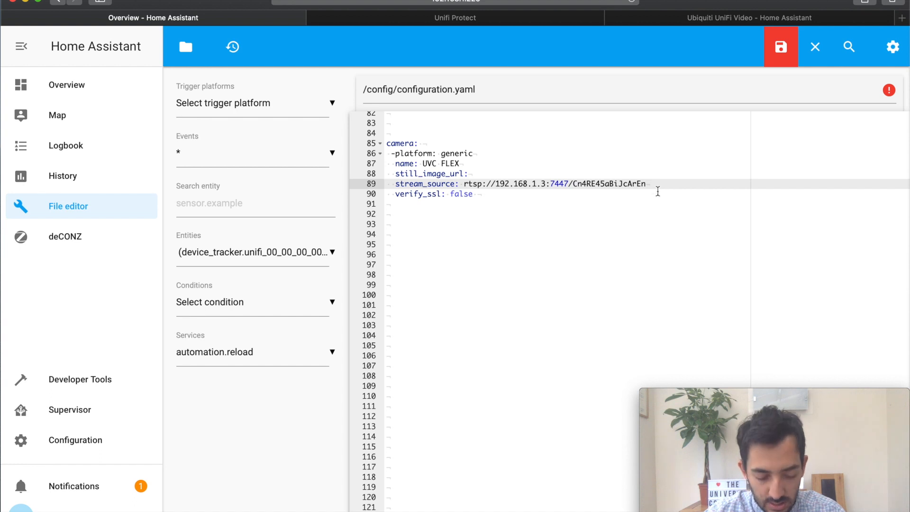
pyautogui.moveTo(780, 47)
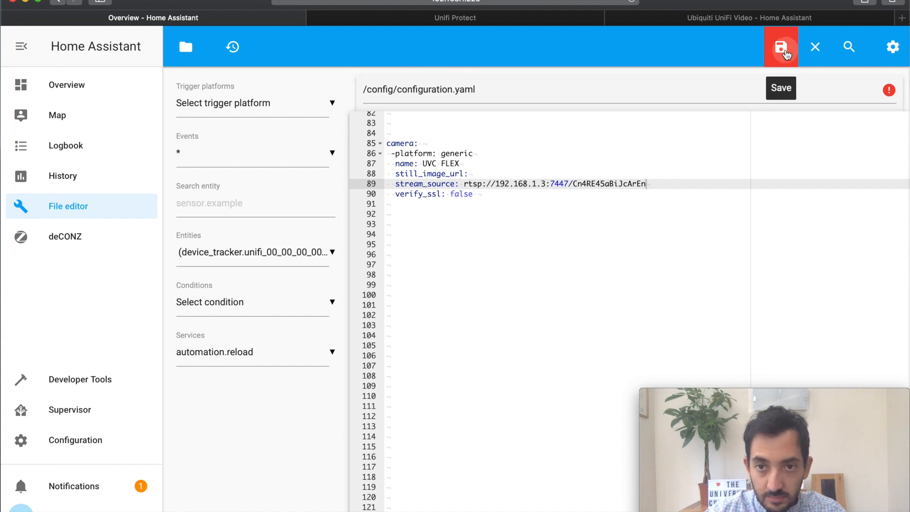
pyautogui.click(781, 47)
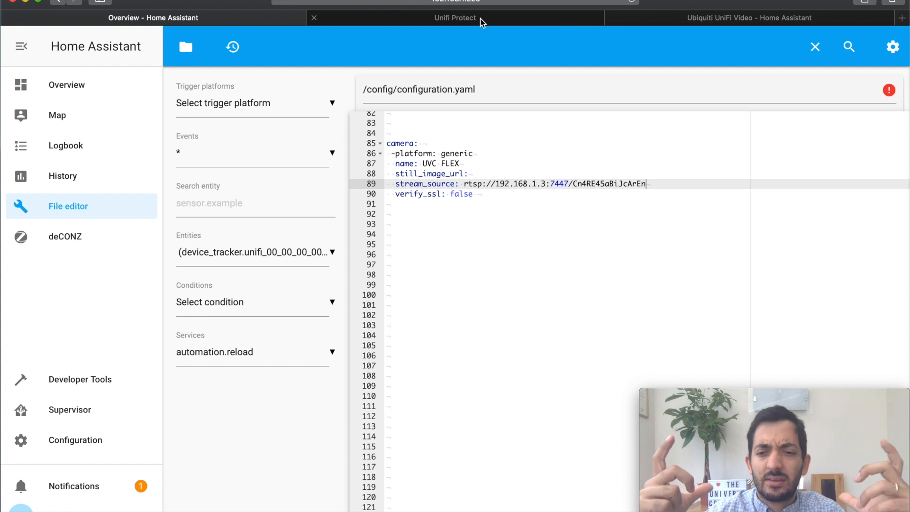
pyautogui.click(456, 17)
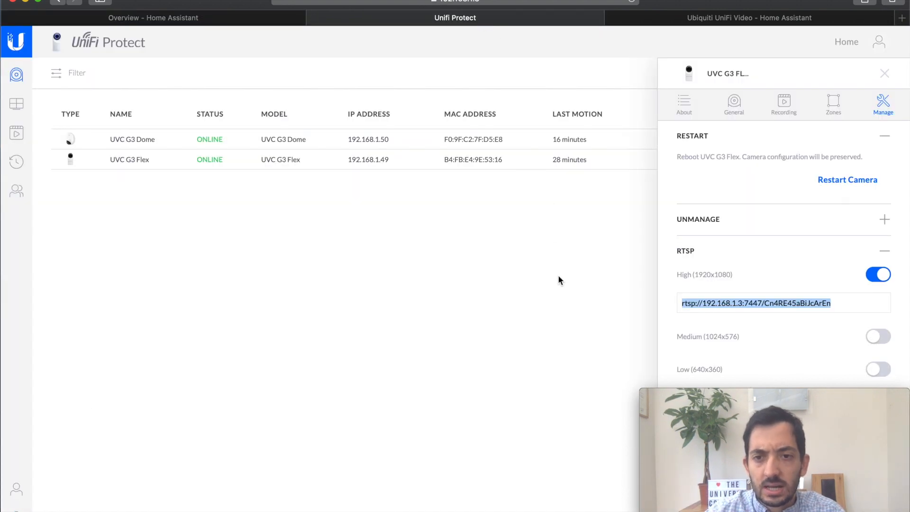
pyautogui.moveTo(518, 273)
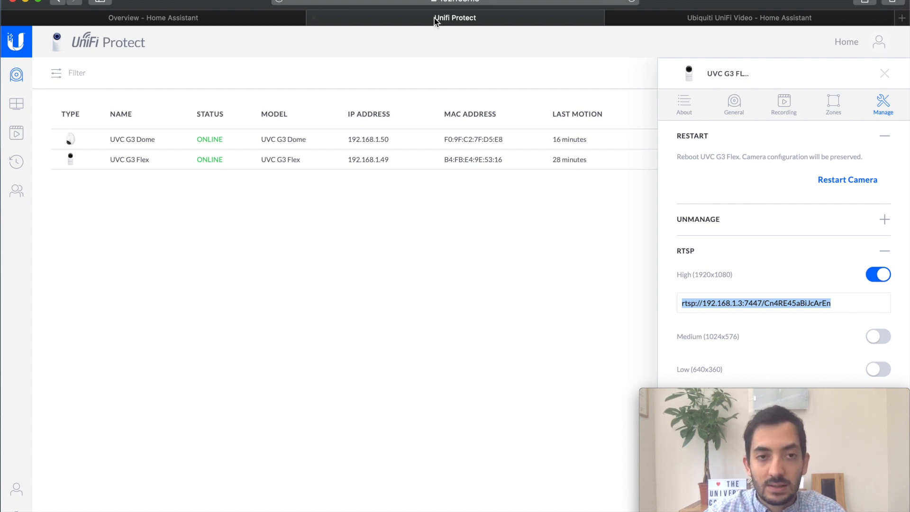
pyautogui.click(153, 17)
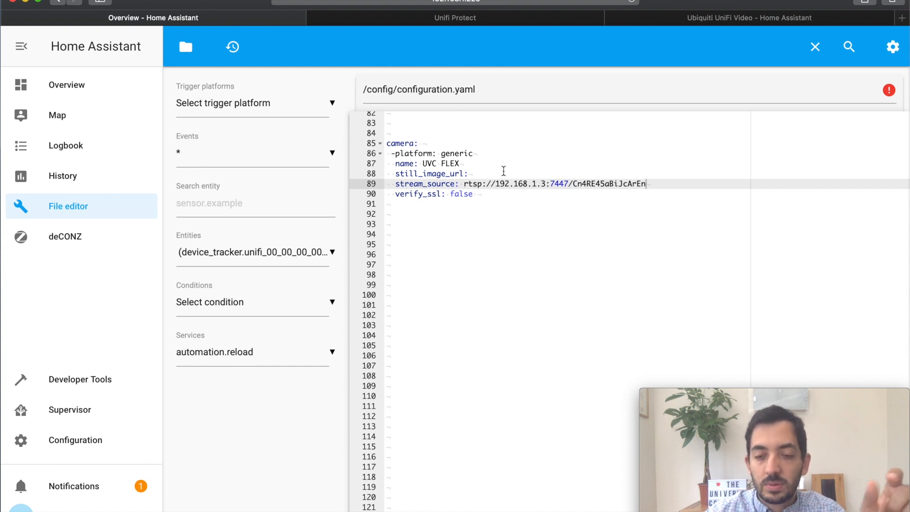
pyautogui.moveTo(534, 184)
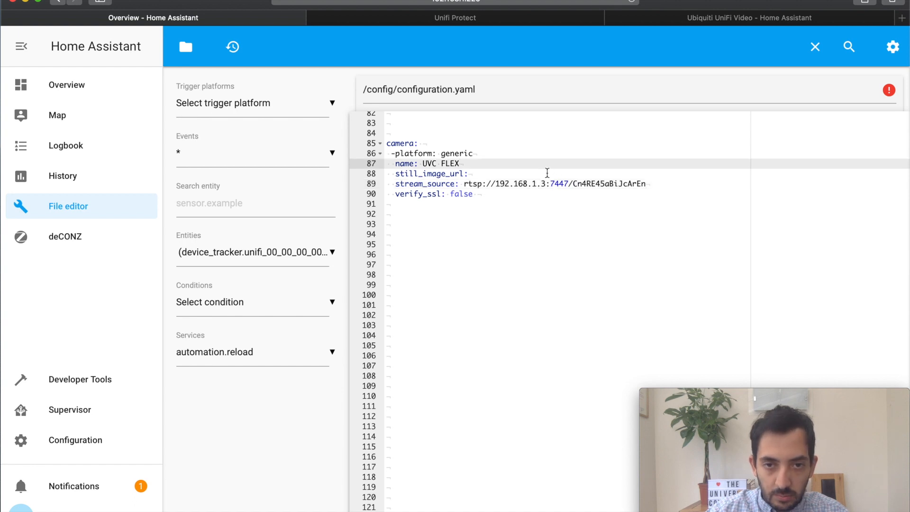
# Step: Select the G3 Flex IP 192.168.1.49 in UniFi Protect's list and close the settings panel
pyautogui.click(454, 18)
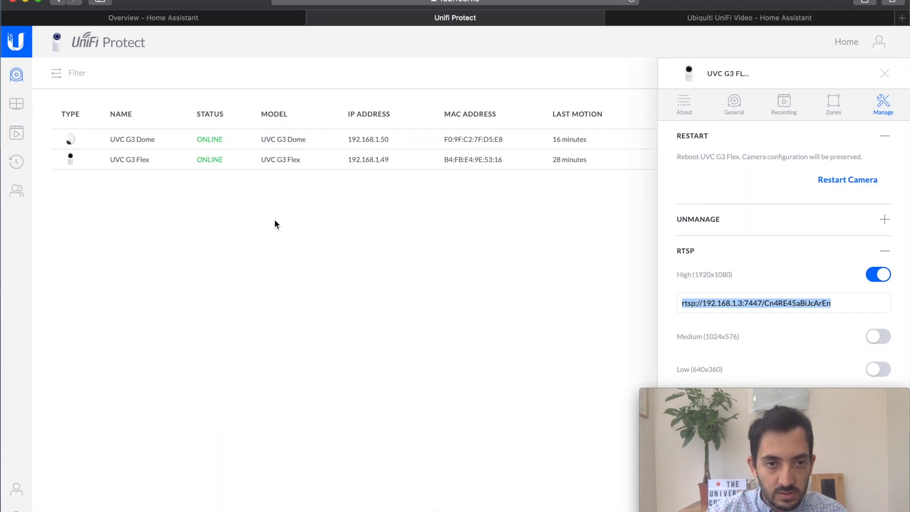
pyautogui.doubleClick(368, 159)
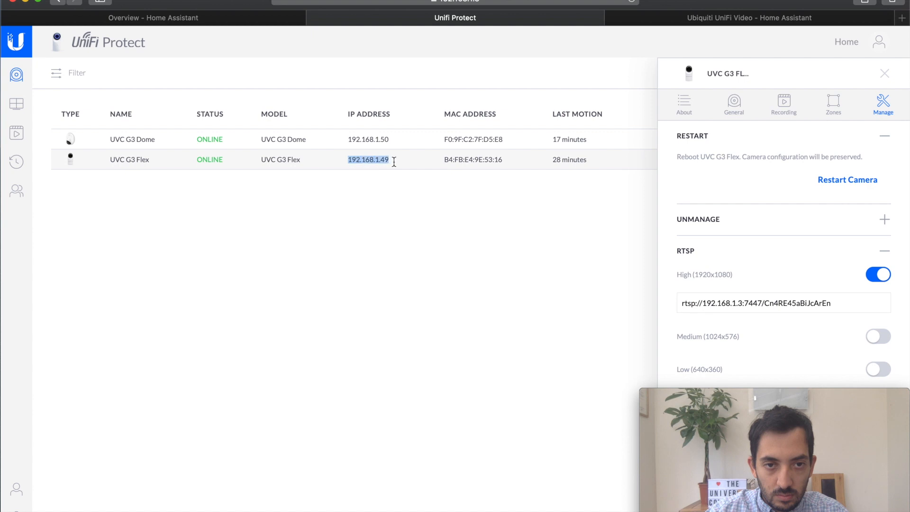
pyautogui.click(884, 73)
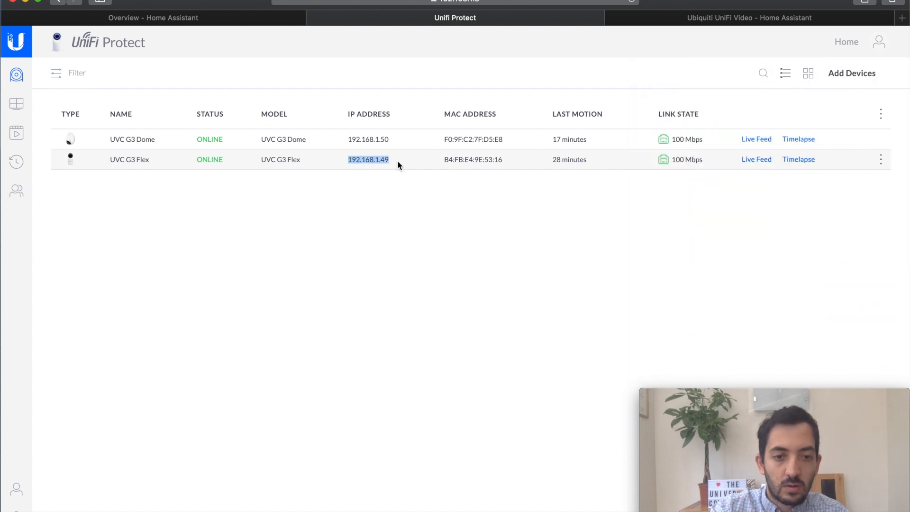
pyautogui.moveTo(263, 55)
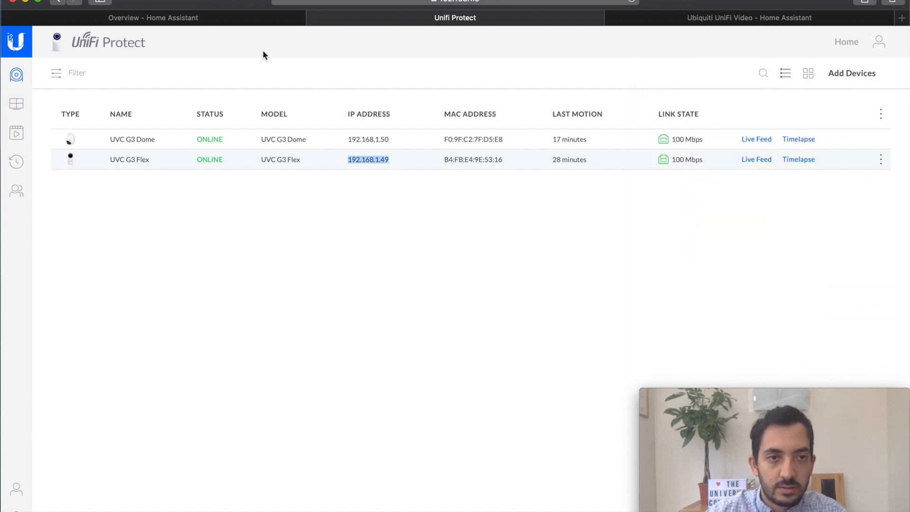
# Step: Enter 192.168.1.49 as still_image_url and begin prefixing it with 'ht' for http
pyautogui.click(152, 17)
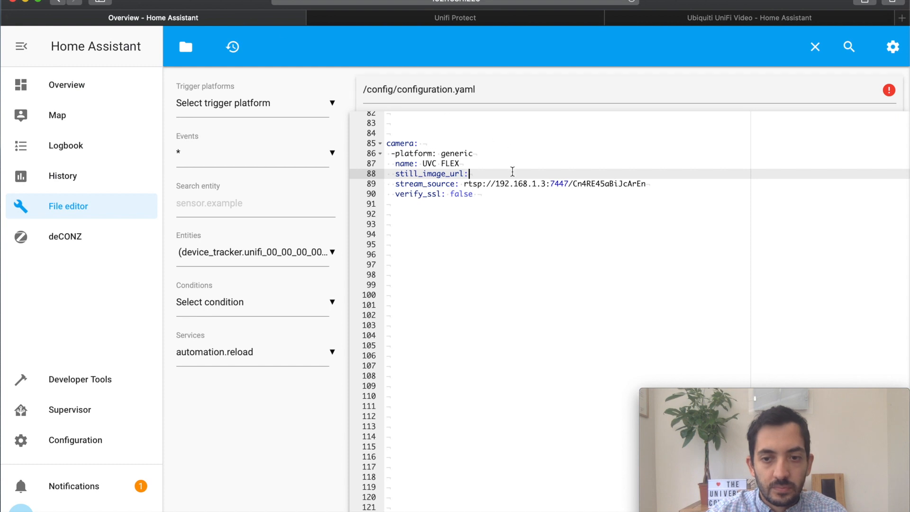
pyautogui.write('192.168.1.49')
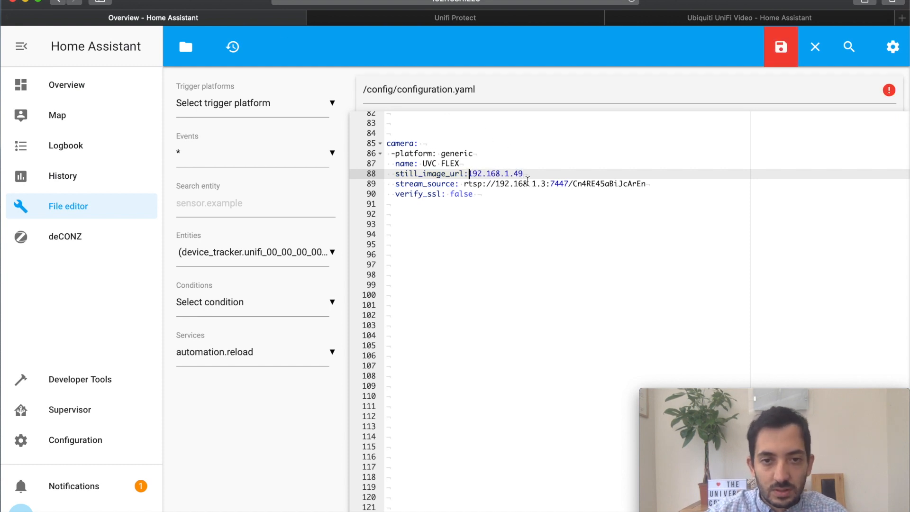
pyautogui.write('ht')
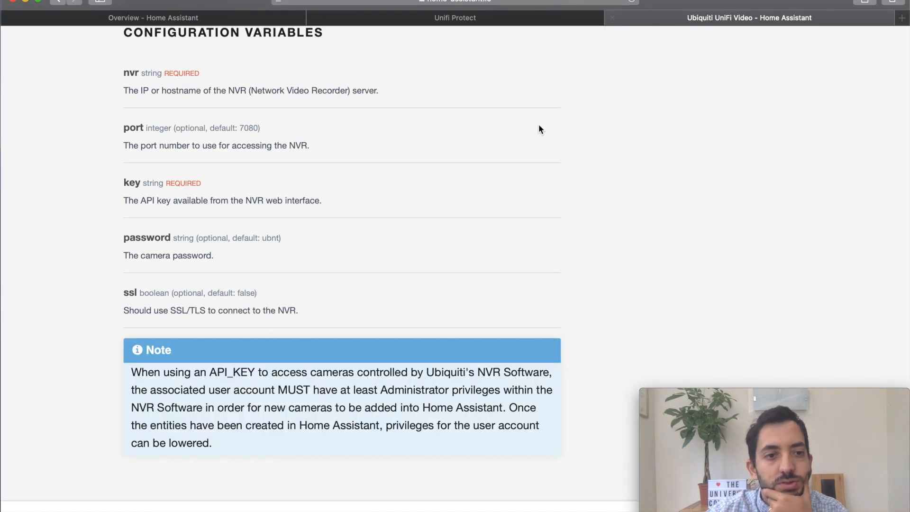
# Step: Scroll through the UniFi Video docs' Configuration section to check the still image URL format
pyautogui.scroll(3)
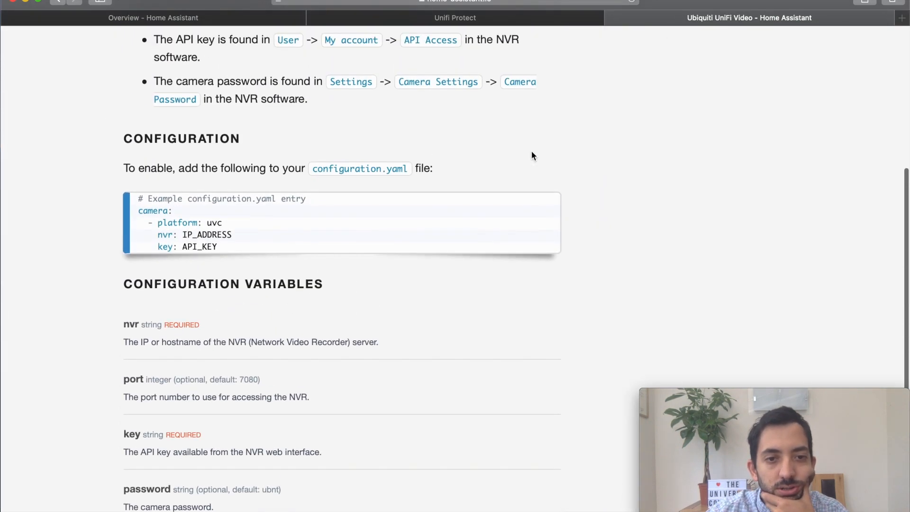
pyautogui.scroll(3)
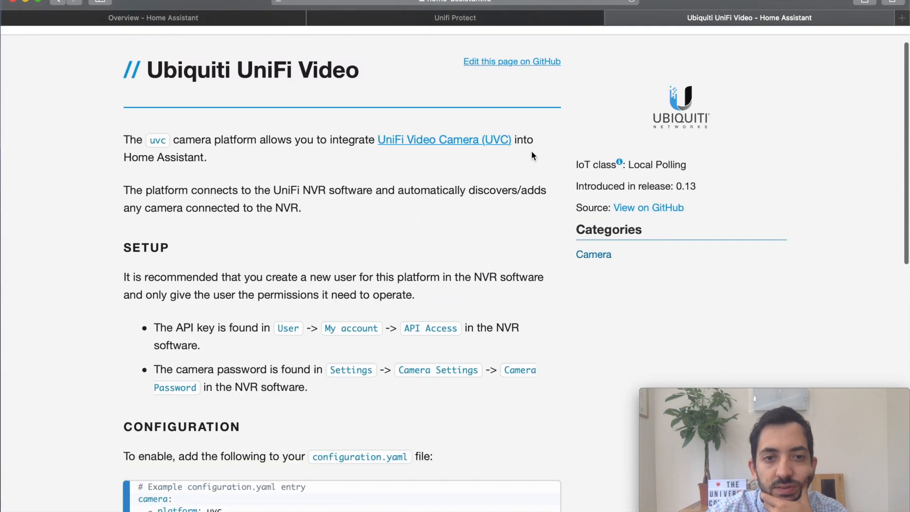
pyautogui.scroll(-3)
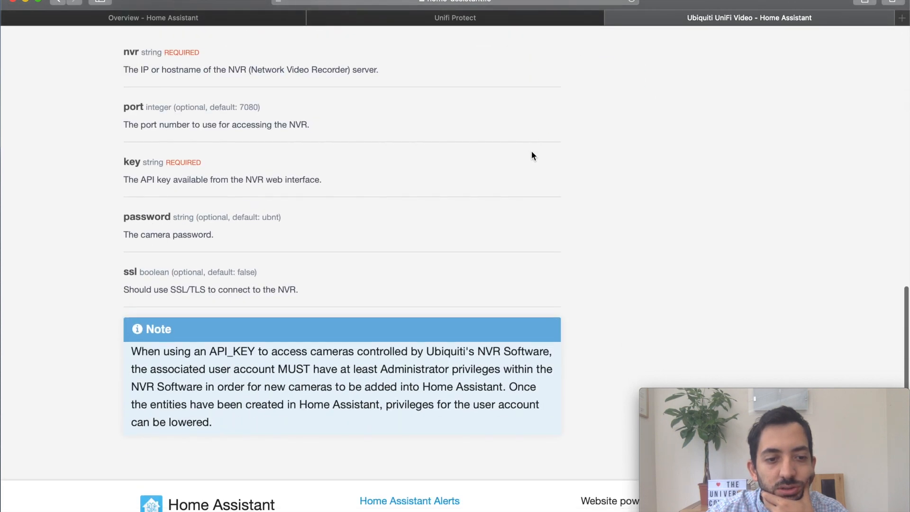
pyautogui.scroll(3)
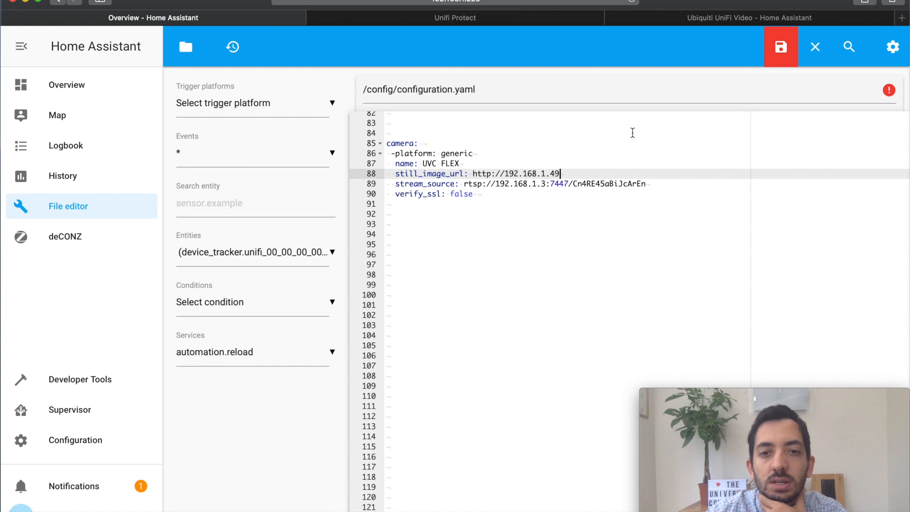
pyautogui.write('/snap')
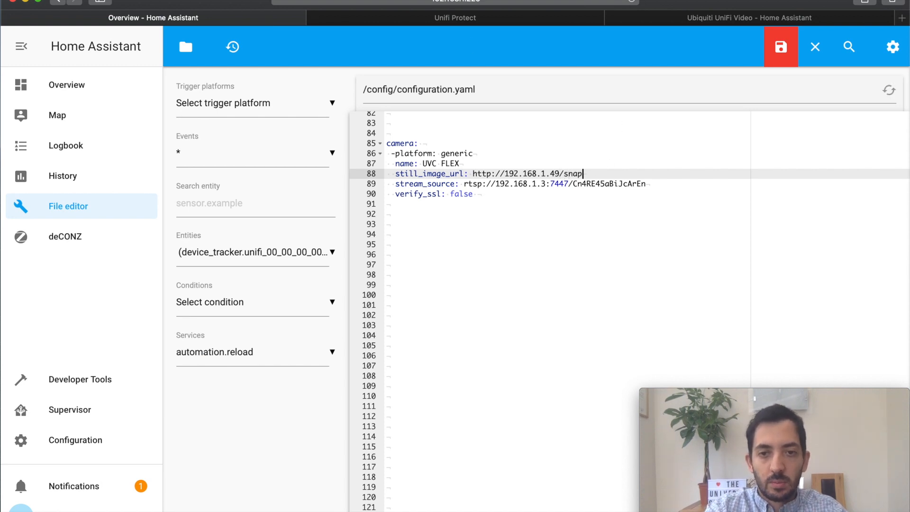
pyautogui.write('.j')
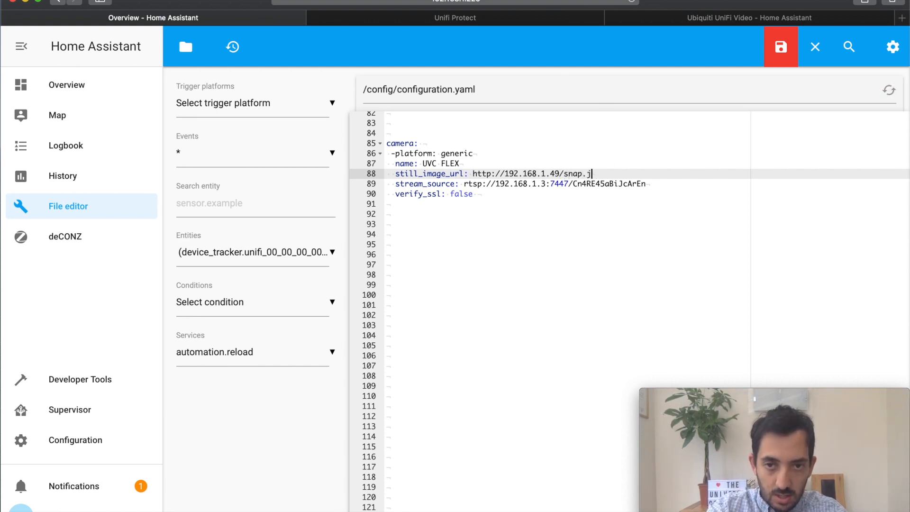
pyautogui.write('peg')
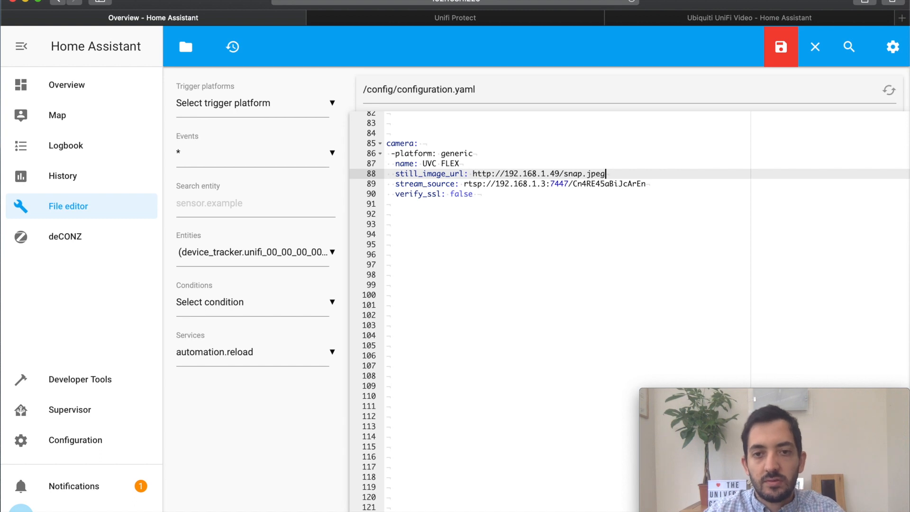
# Step: Fix the camera block's indentation and save configuration.yaml until it validates
pyautogui.click(781, 46)
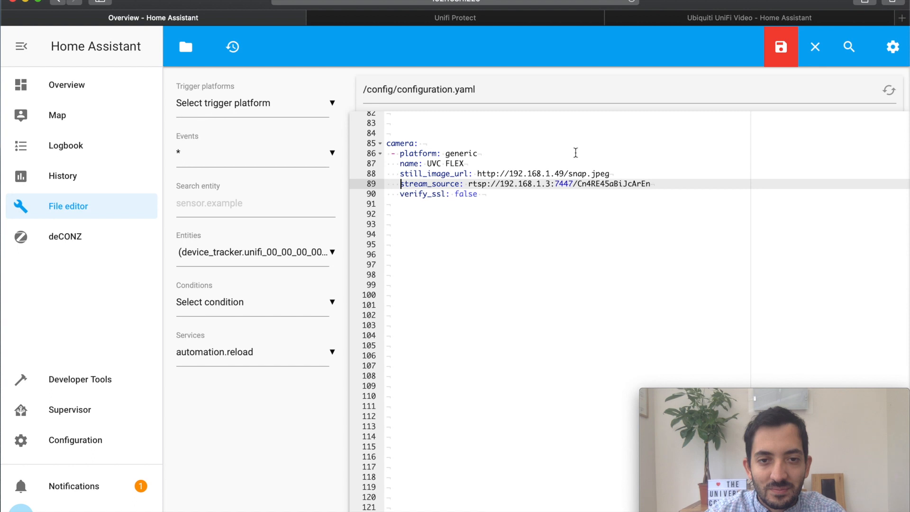
pyautogui.click(780, 46)
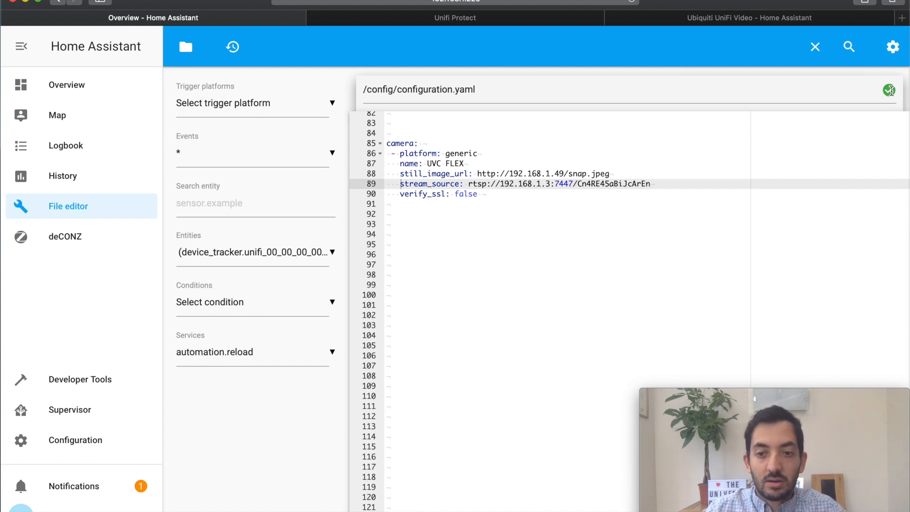
pyautogui.click(890, 89)
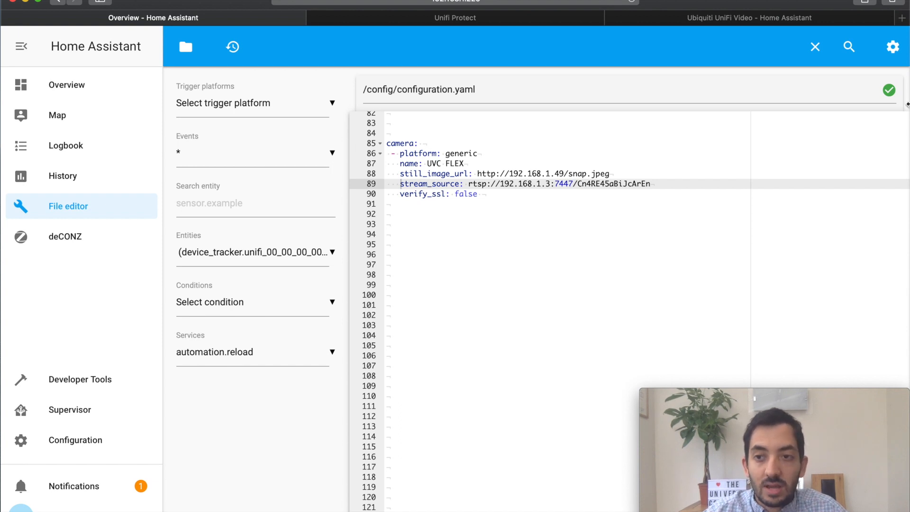
# Step: Go to the Overview dashboard's empty UNIFI VIDEO view and bring up its options menu
pyautogui.click(893, 46)
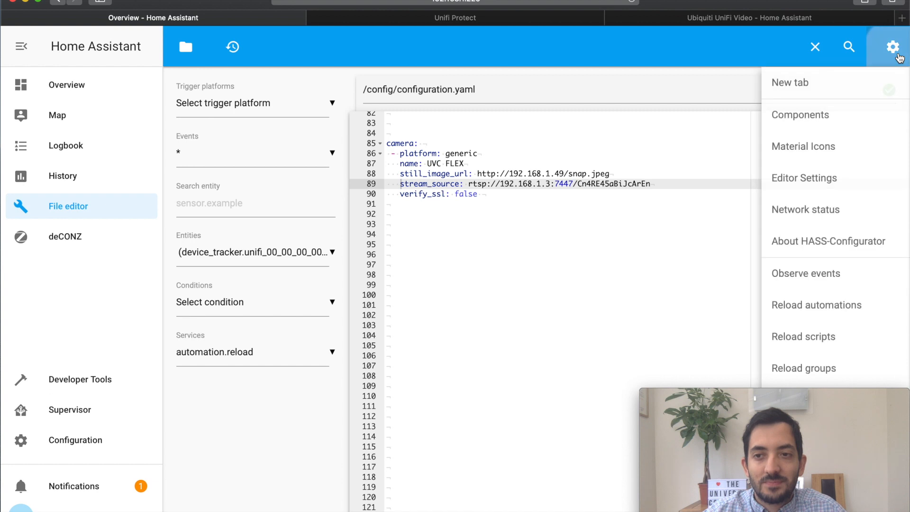
pyautogui.click(67, 84)
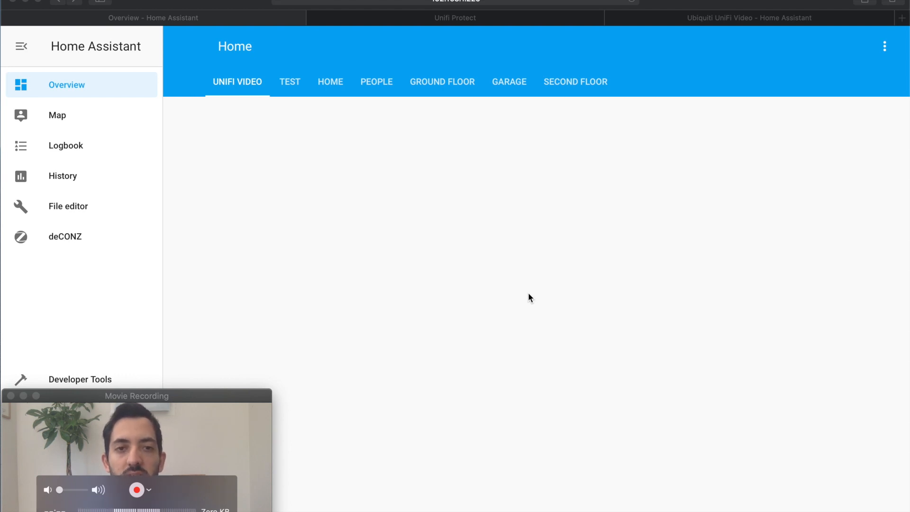
pyautogui.moveTo(886, 46)
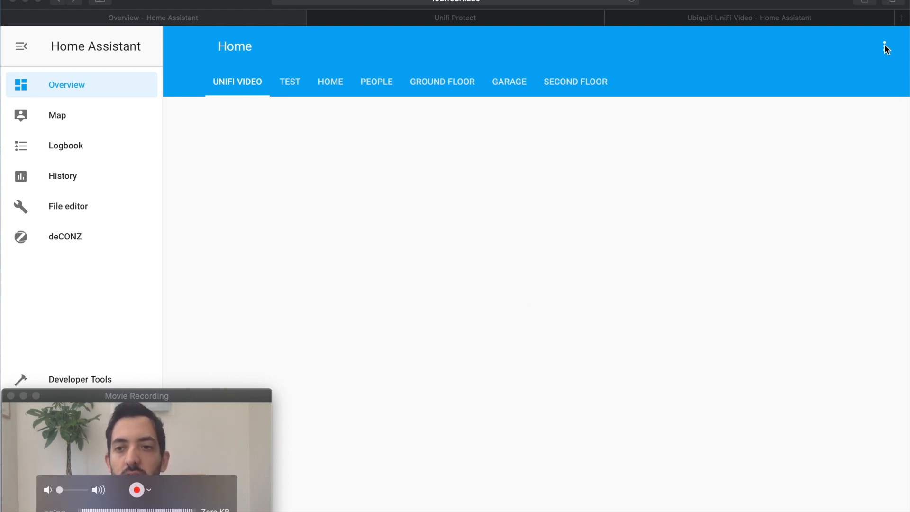
pyautogui.click(885, 46)
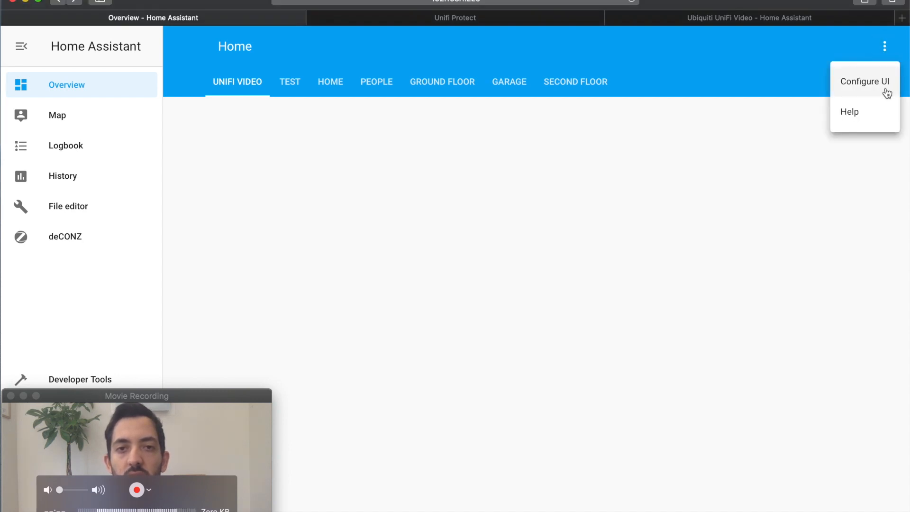
# Step: Enter Configure UI, add a card and choose the Picture Entity type via a 'pic' search
pyautogui.click(864, 81)
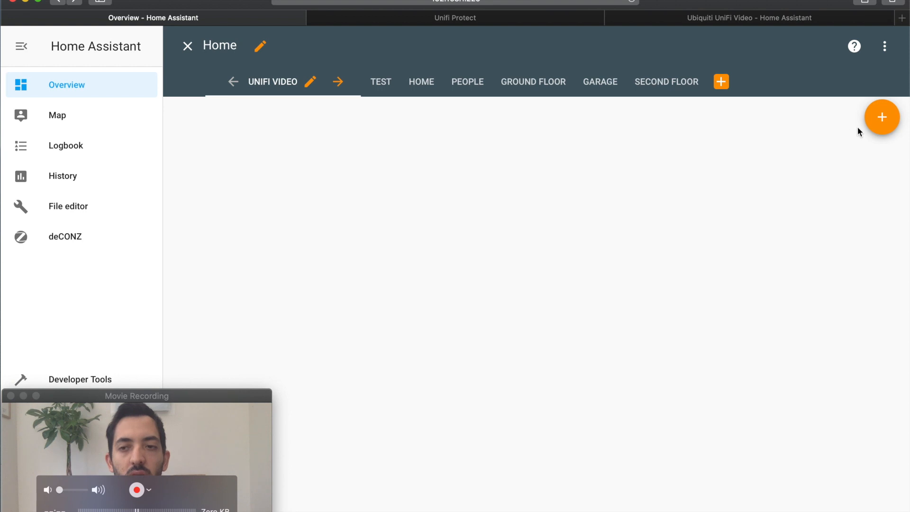
pyautogui.moveTo(882, 117)
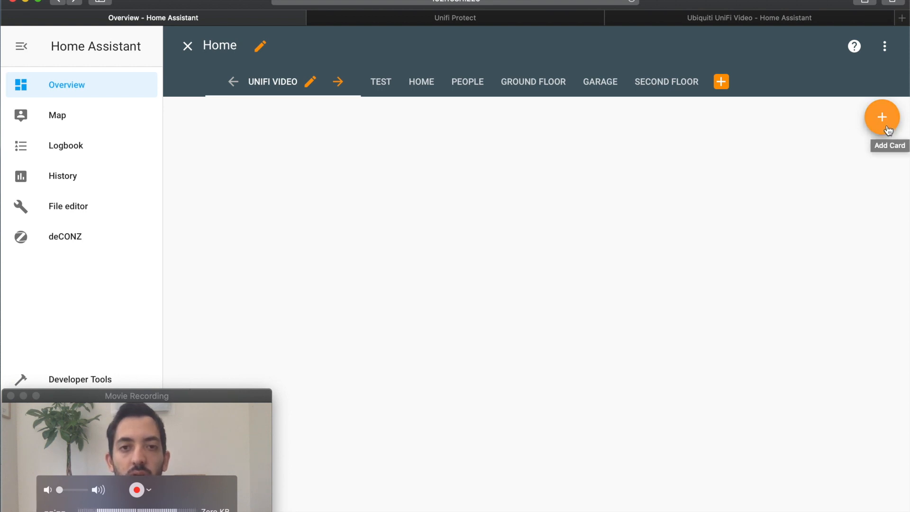
pyautogui.click(882, 116)
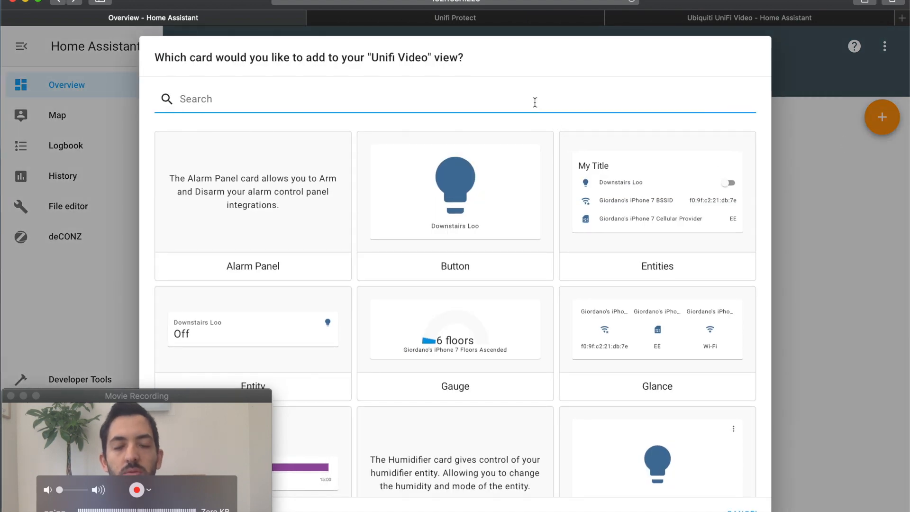
pyautogui.write('pic')
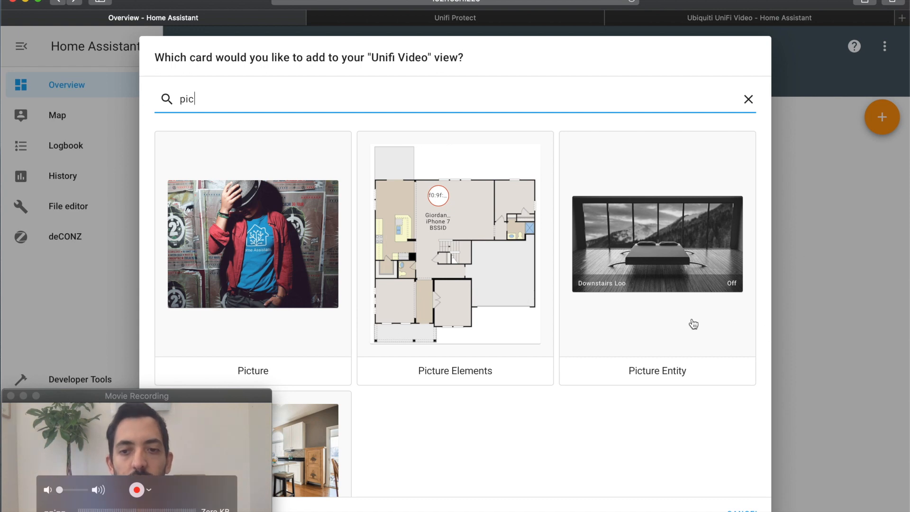
pyautogui.moveTo(685, 325)
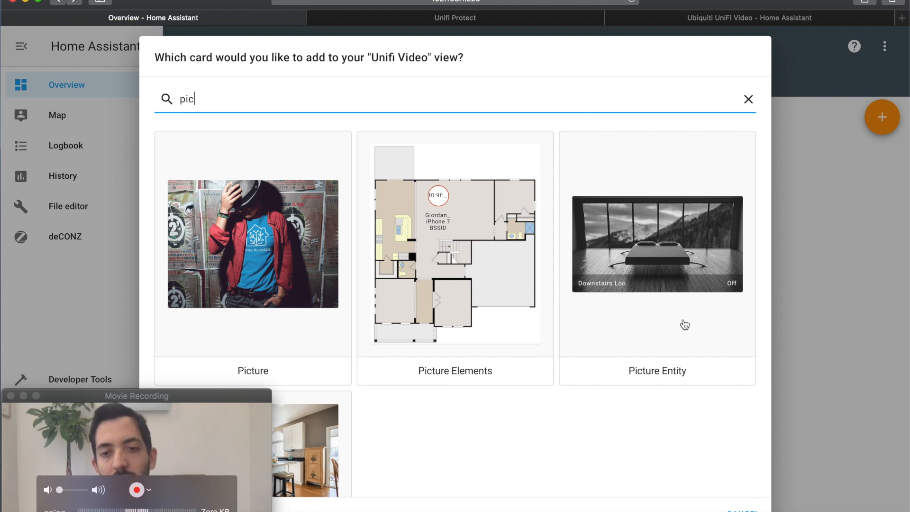
pyautogui.click(657, 243)
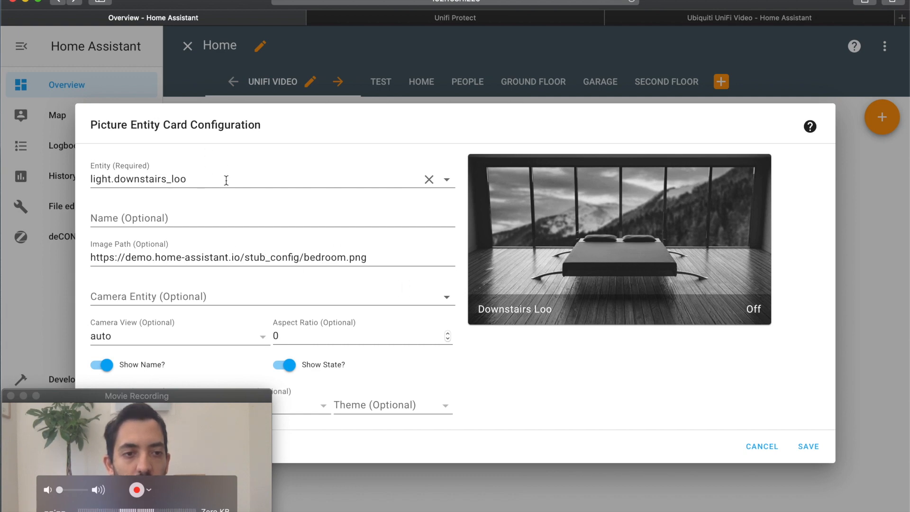
# Step: Set the card's entity to UVC-G3-Flex with camera entity camera.uvc_flex and save it
pyautogui.click(232, 179)
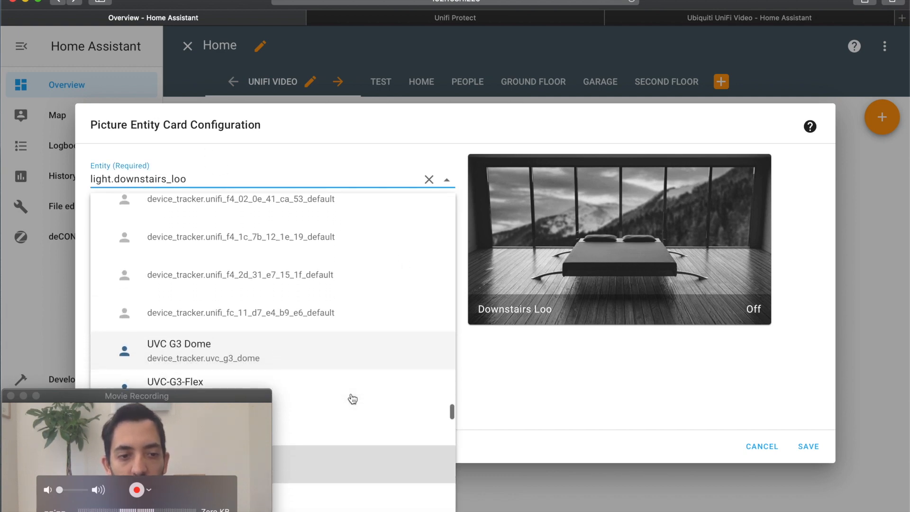
pyautogui.scroll(-3)
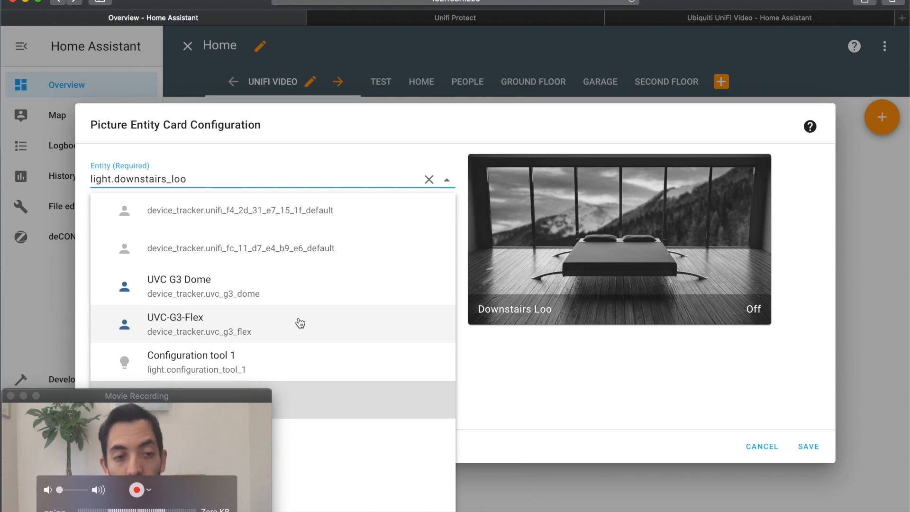
pyautogui.click(175, 325)
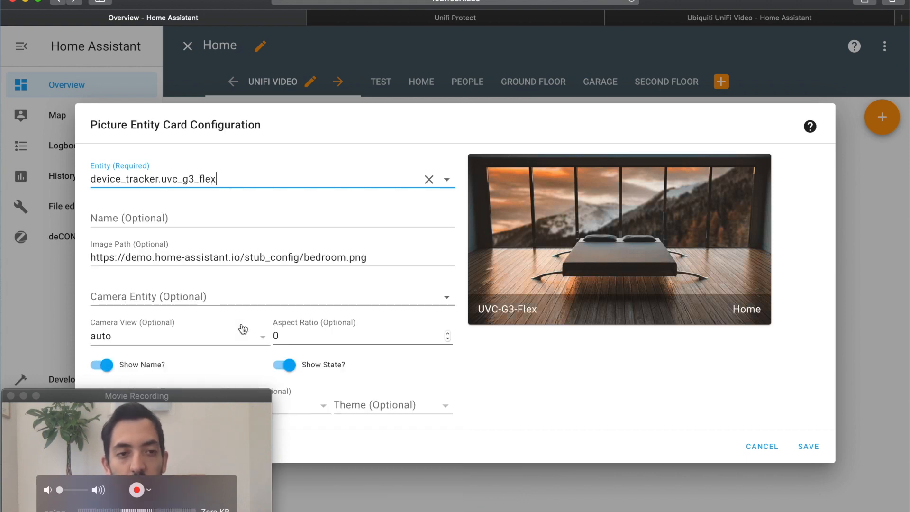
pyautogui.moveTo(298, 192)
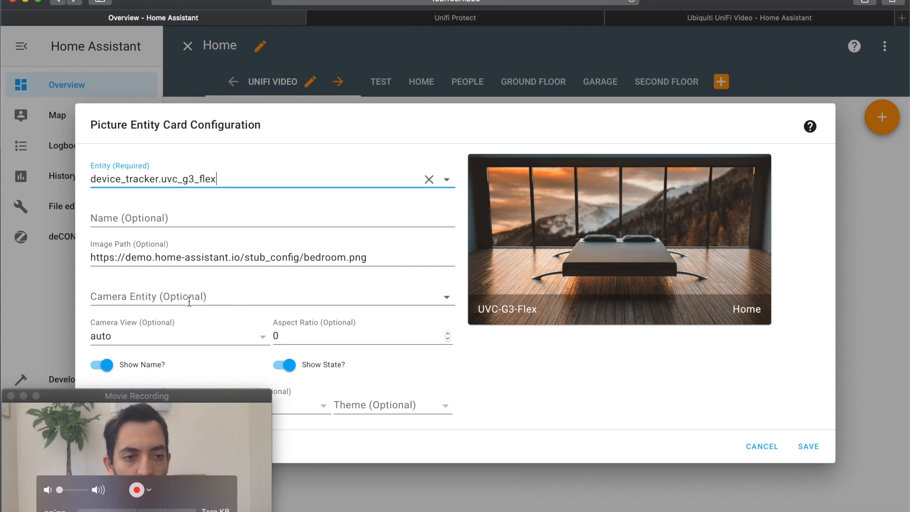
pyautogui.write('camera.uvc_flex')
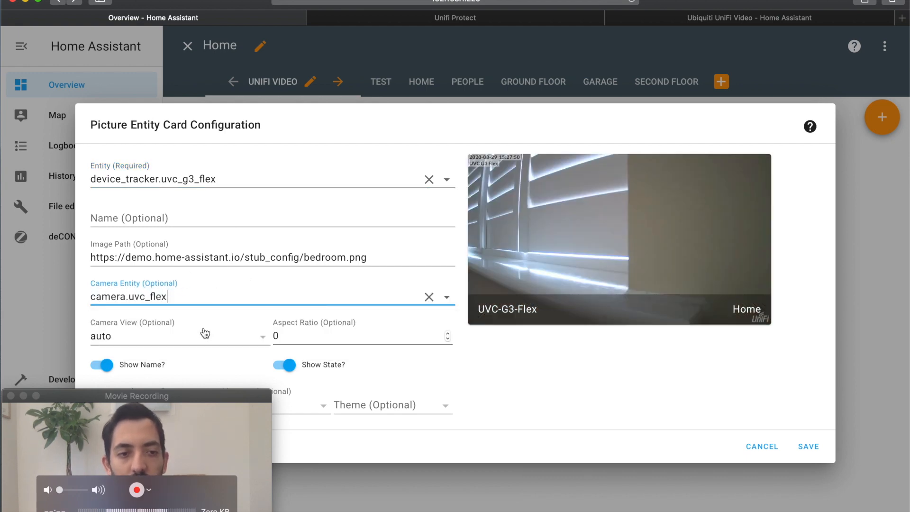
pyautogui.moveTo(580, 312)
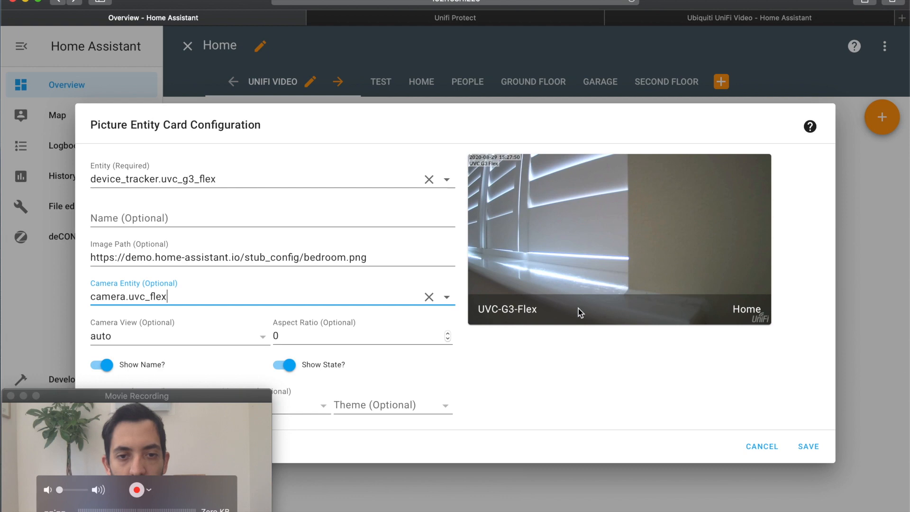
pyautogui.moveTo(844, 462)
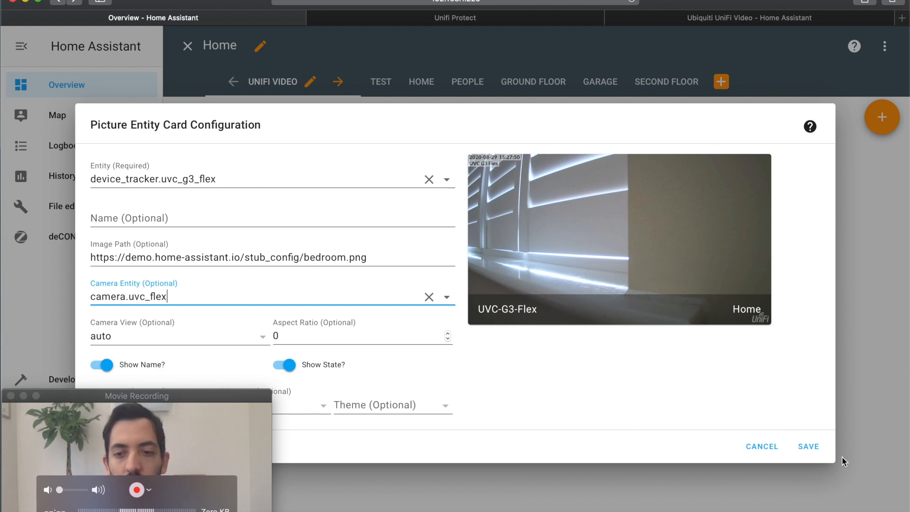
pyautogui.click(808, 447)
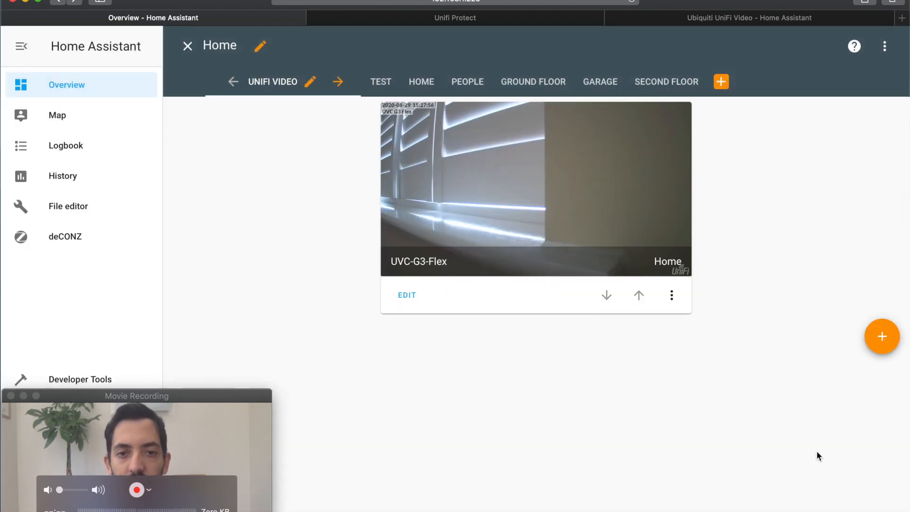
# Step: Exit edit mode to review the UVC-G3-Flex card, then bring up the dashboard options again
pyautogui.click(187, 45)
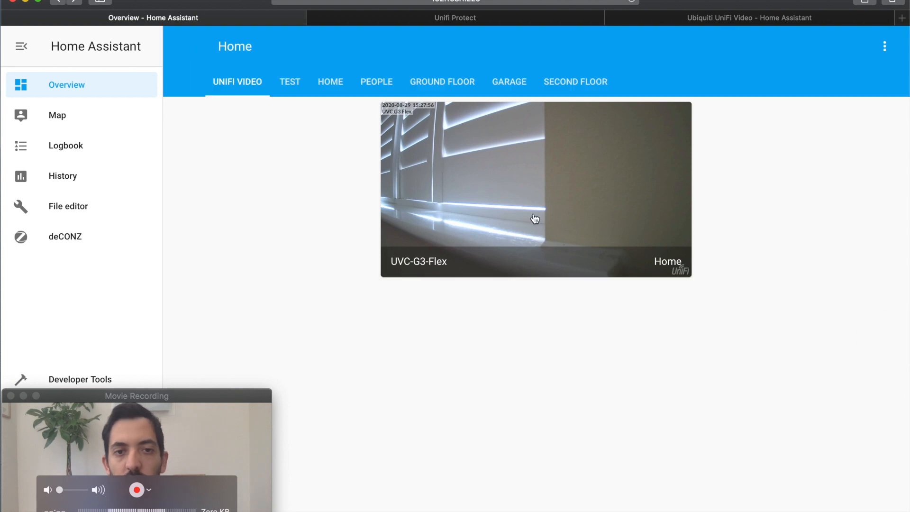
pyautogui.moveTo(527, 188)
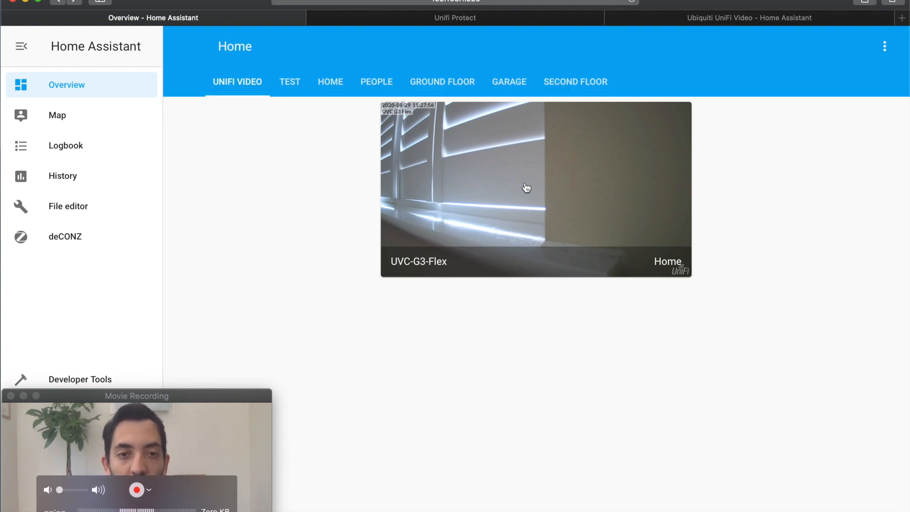
pyautogui.moveTo(751, 205)
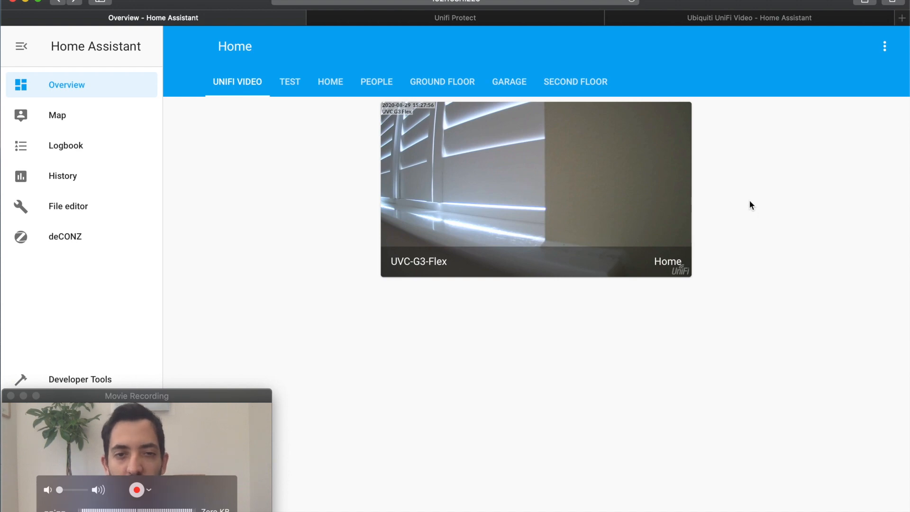
pyautogui.moveTo(433, 115)
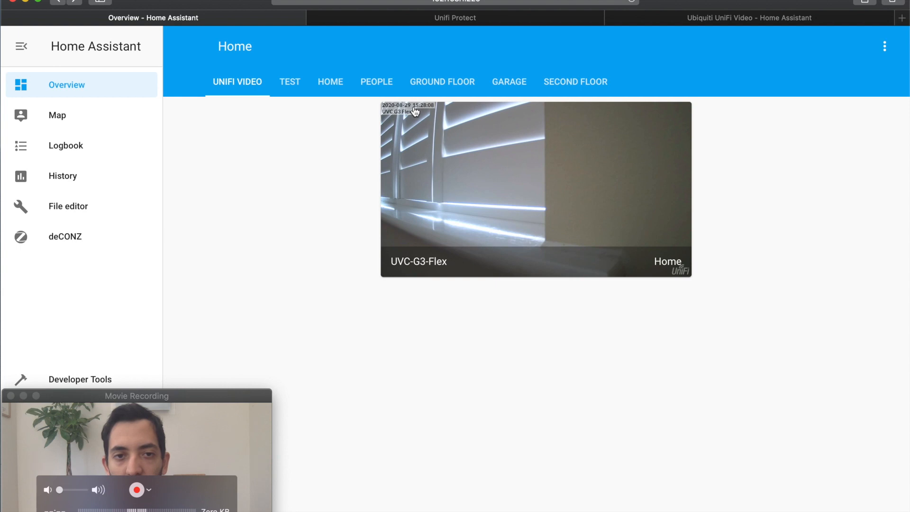
pyautogui.moveTo(429, 112)
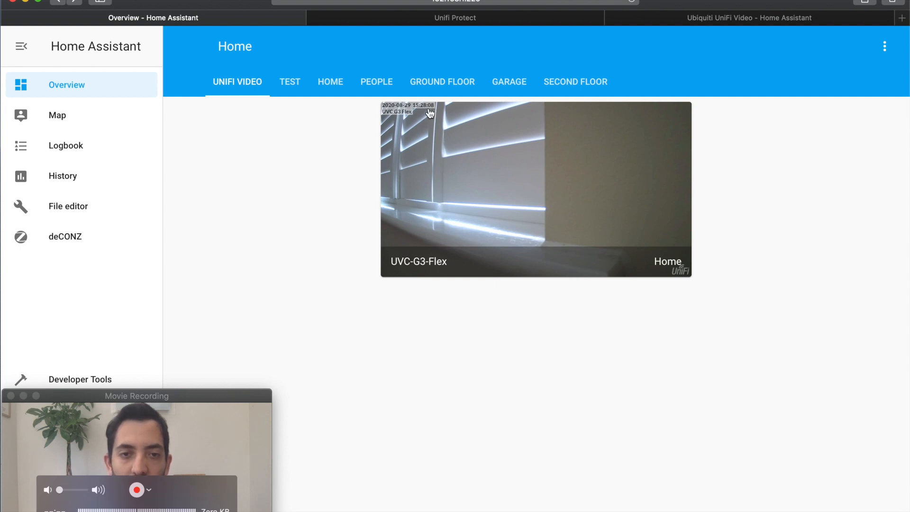
pyautogui.moveTo(446, 113)
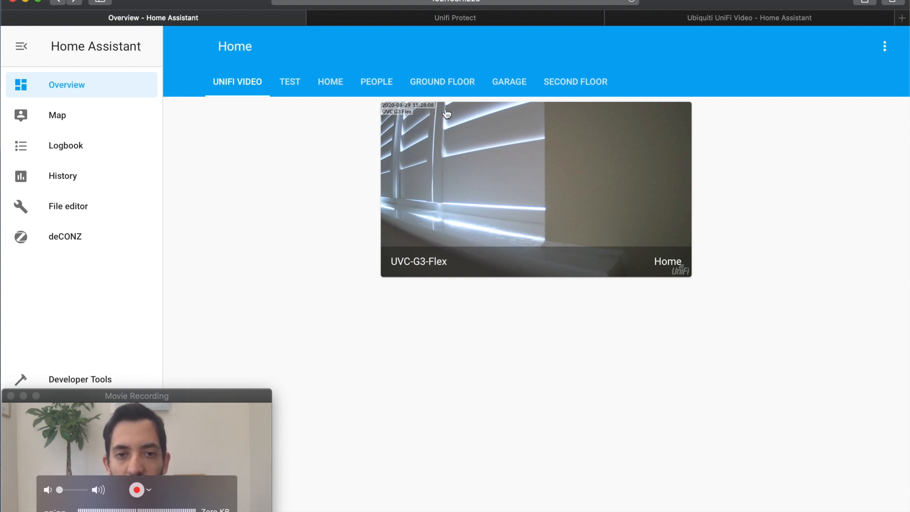
pyautogui.moveTo(862, 152)
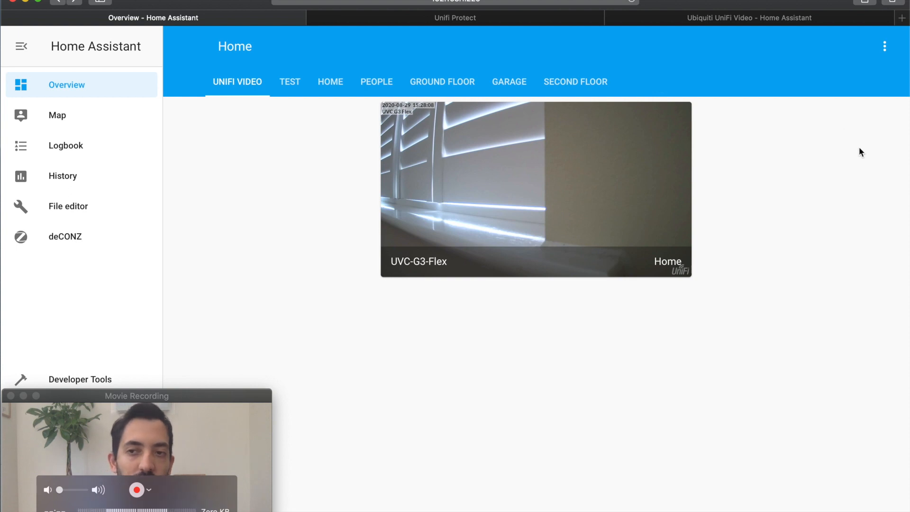
pyautogui.moveTo(857, 120)
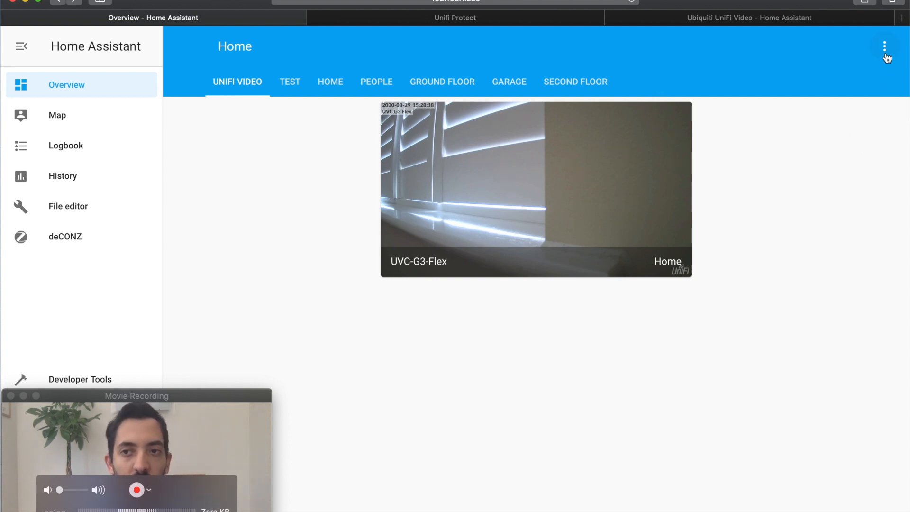
pyautogui.click(885, 46)
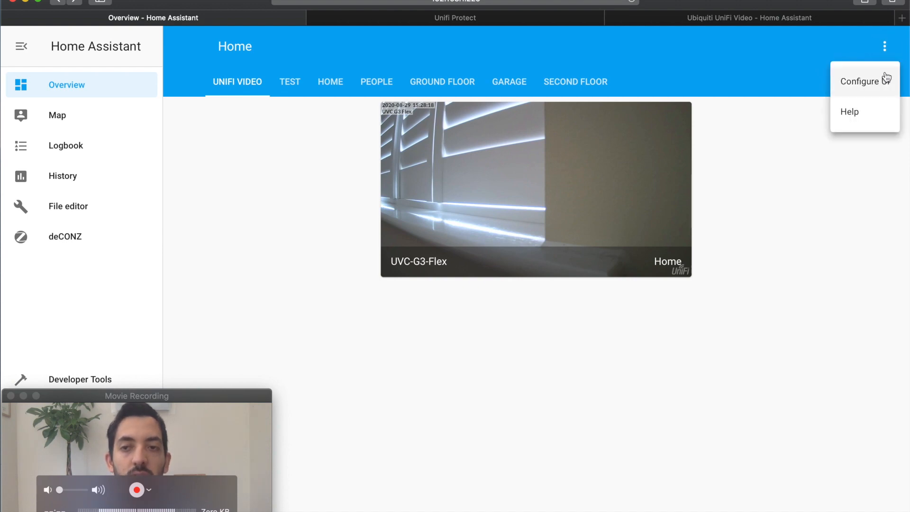
# Step: Set the UVC-G3-Flex card's Camera View to live and save the card
pyautogui.click(861, 81)
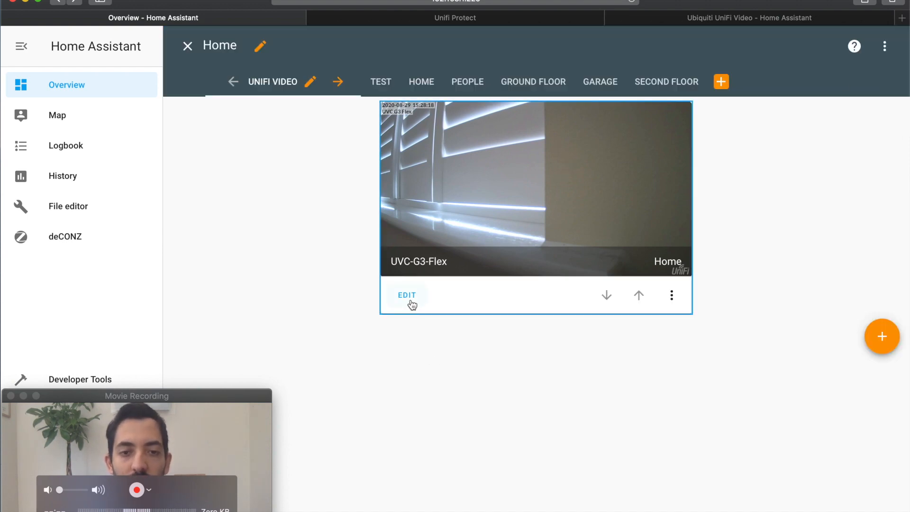
pyautogui.click(407, 296)
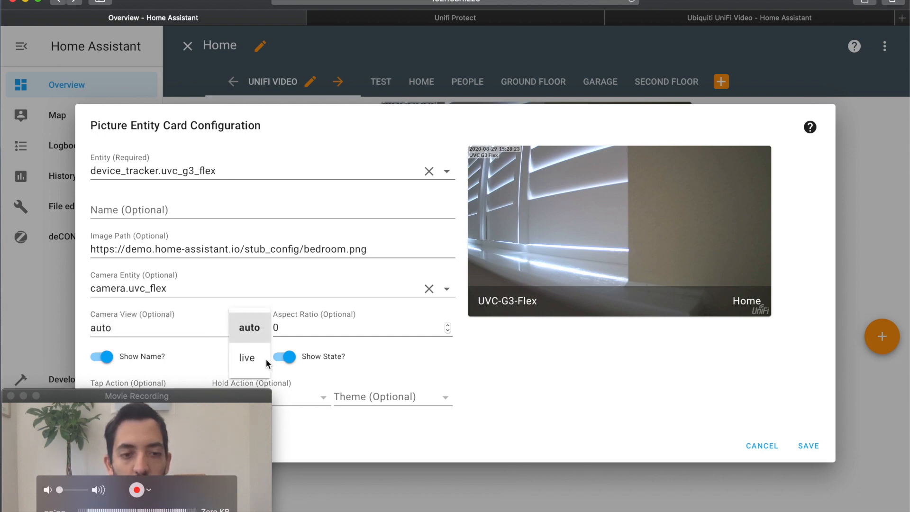
pyautogui.click(246, 357)
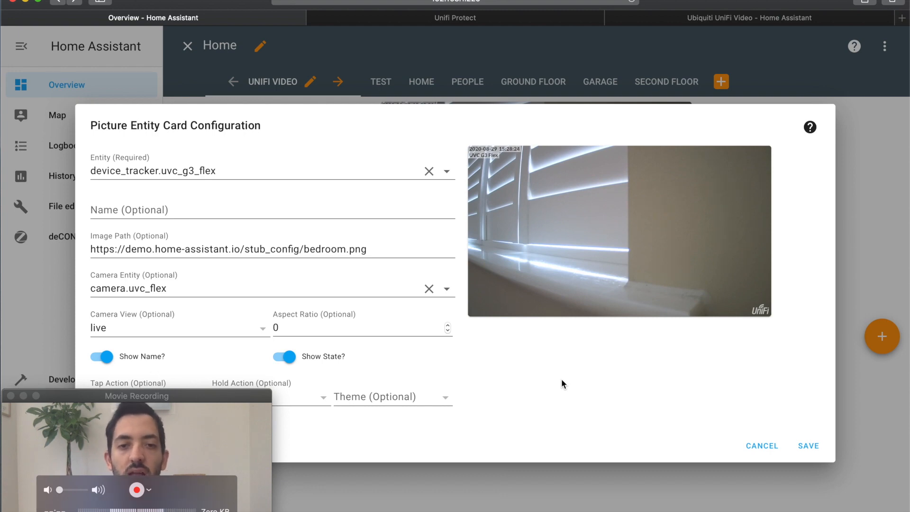
pyautogui.moveTo(658, 391)
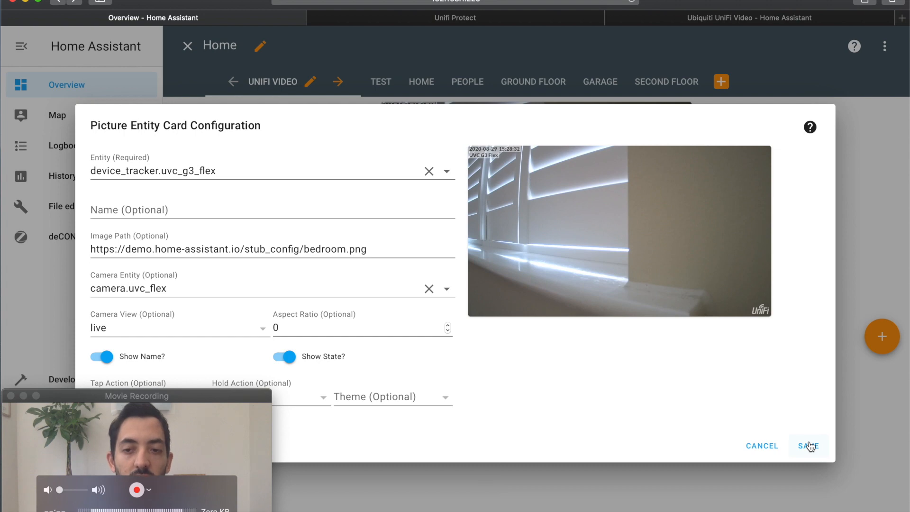
pyautogui.click(807, 446)
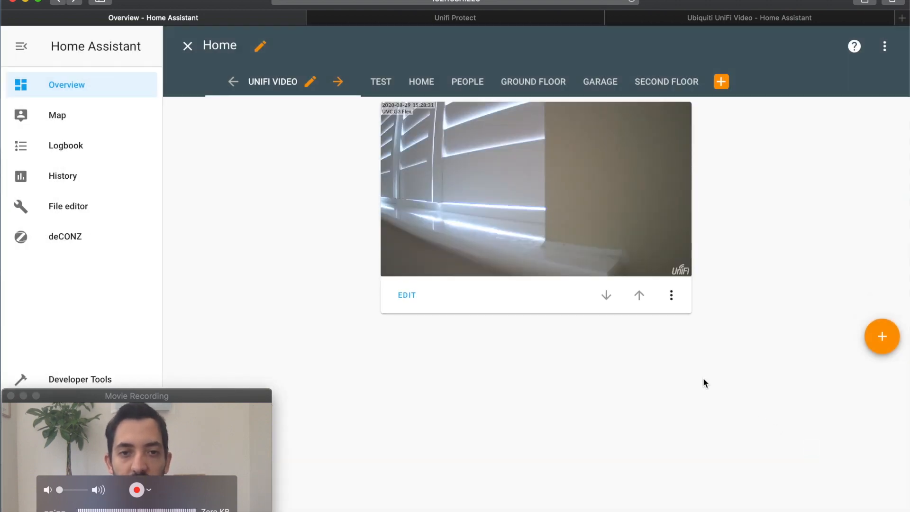
# Step: Exit edit mode so the UNIFI VIDEO view shows the live UVC-G3-Flex feed
pyautogui.click(188, 45)
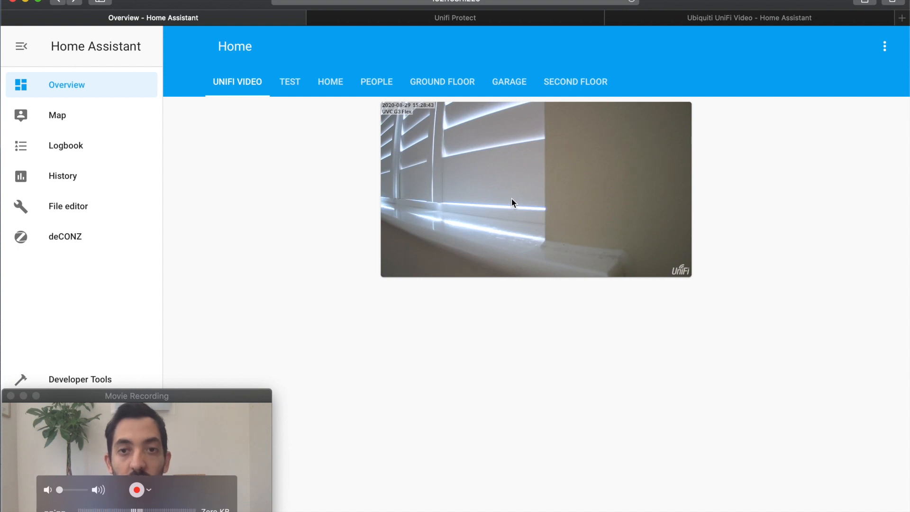
pyautogui.moveTo(736, 275)
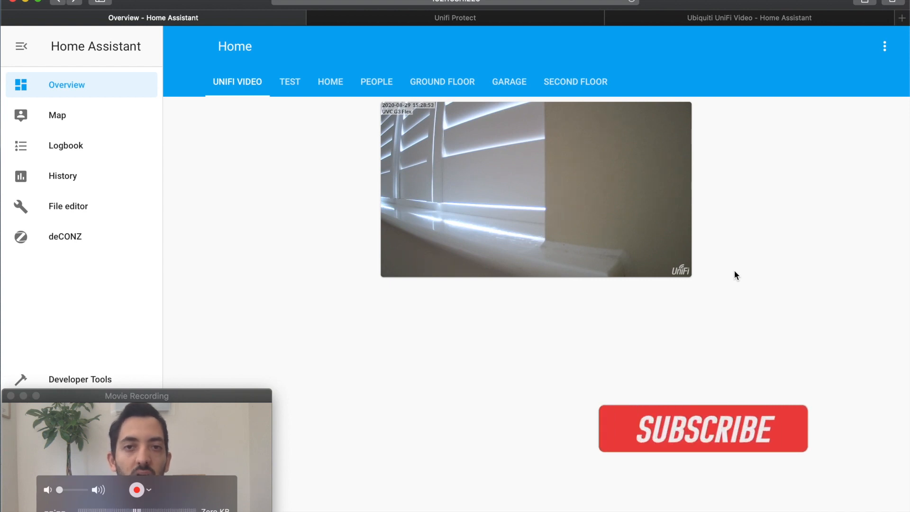
pyautogui.click(702, 429)
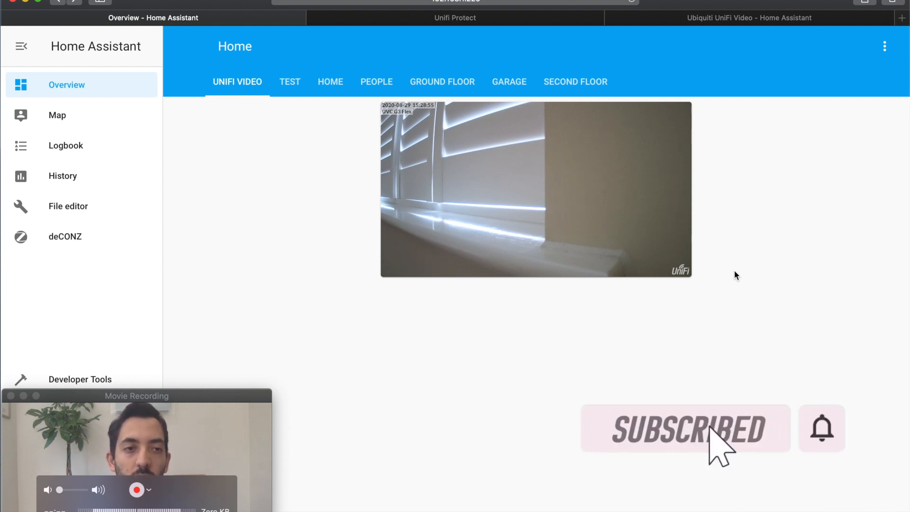